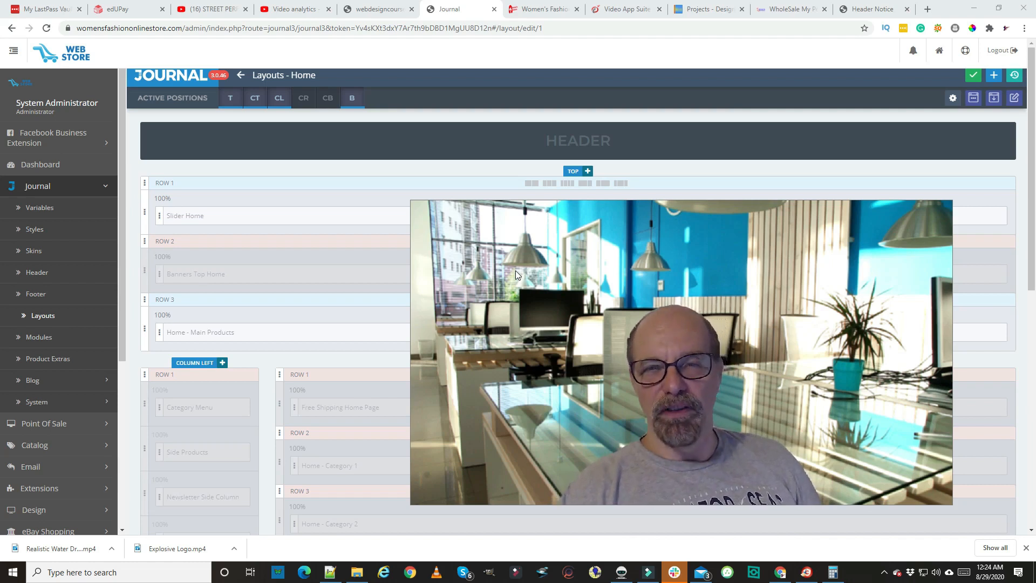
mouse_move(783, 298)
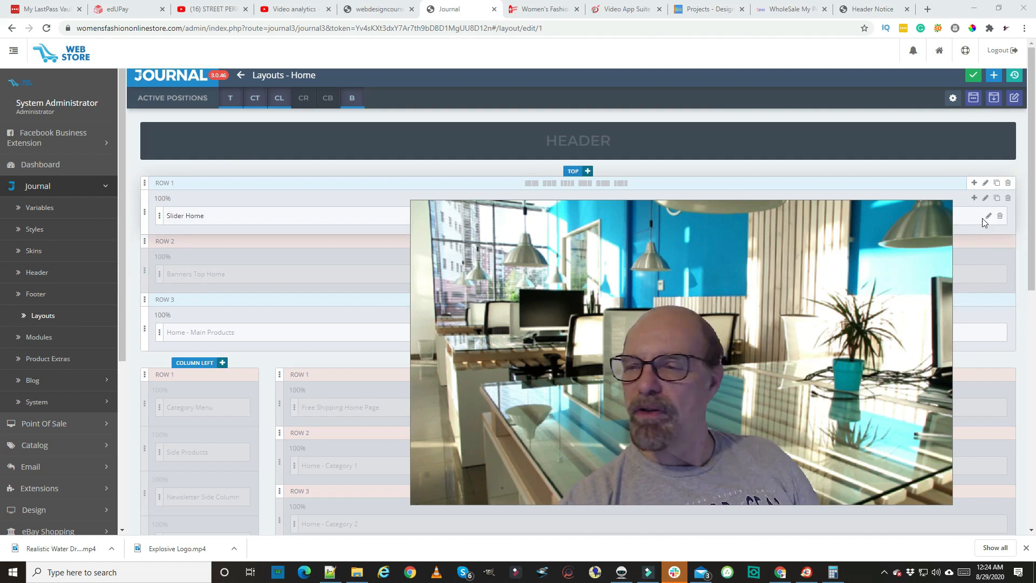
Open the Slider Home module's Edit Slider settings from Top Row 1 of the Home layout
left_click(989, 215)
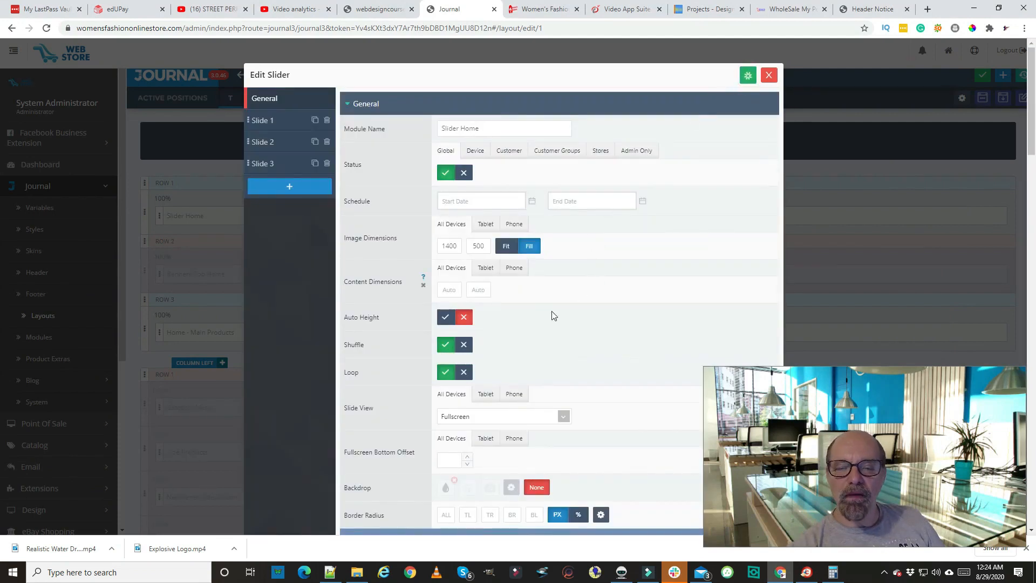
Review the Slider General settings and close the dialog back to Layouts - Home
left_click(590, 200)
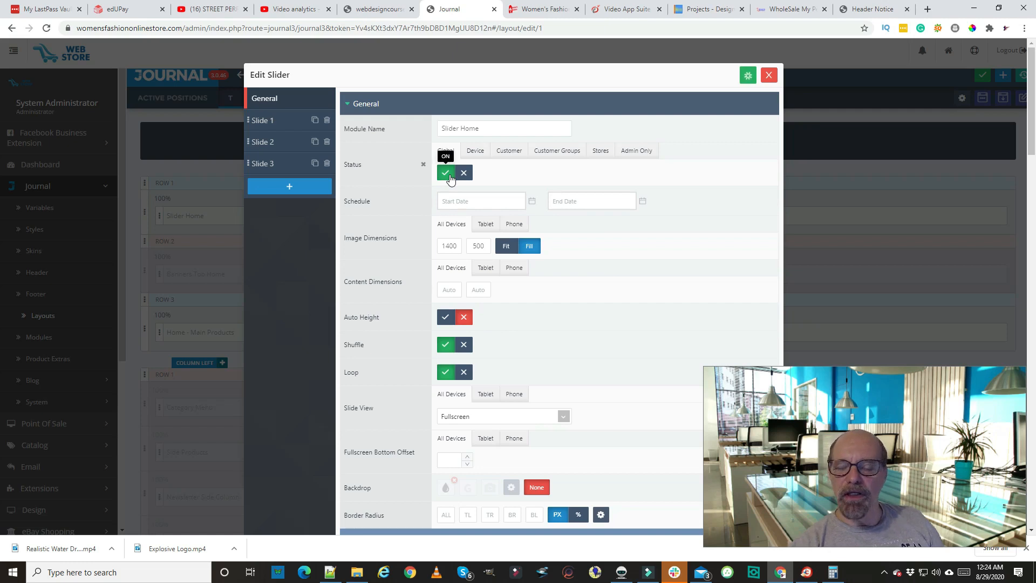
left_click(747, 74)
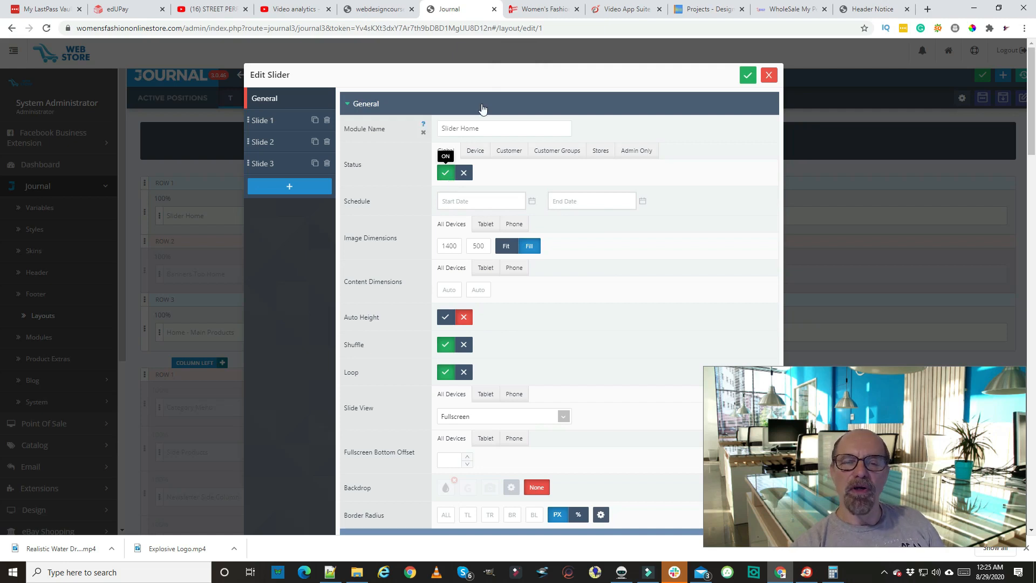
left_click(747, 74)
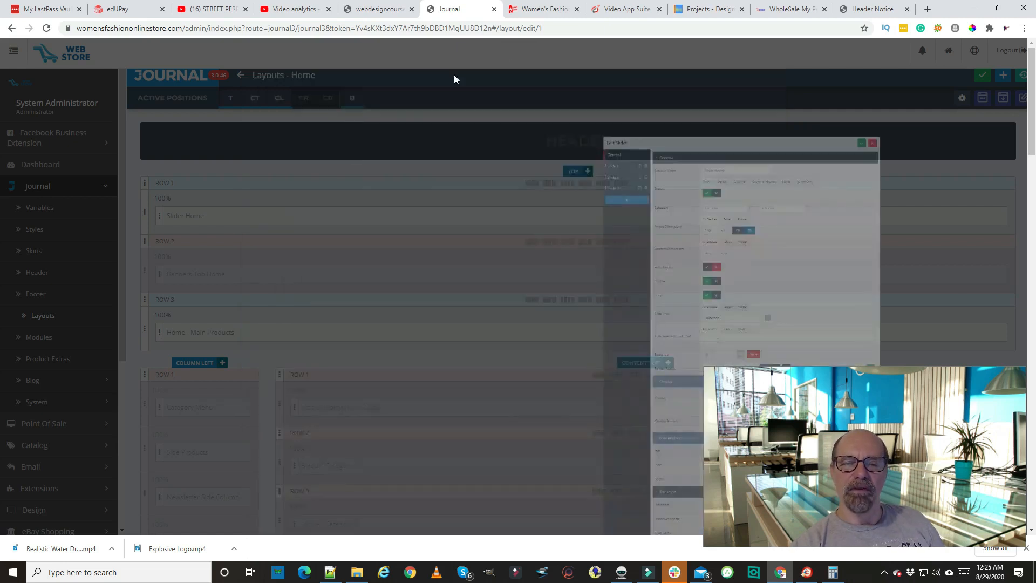
left_click(872, 143)
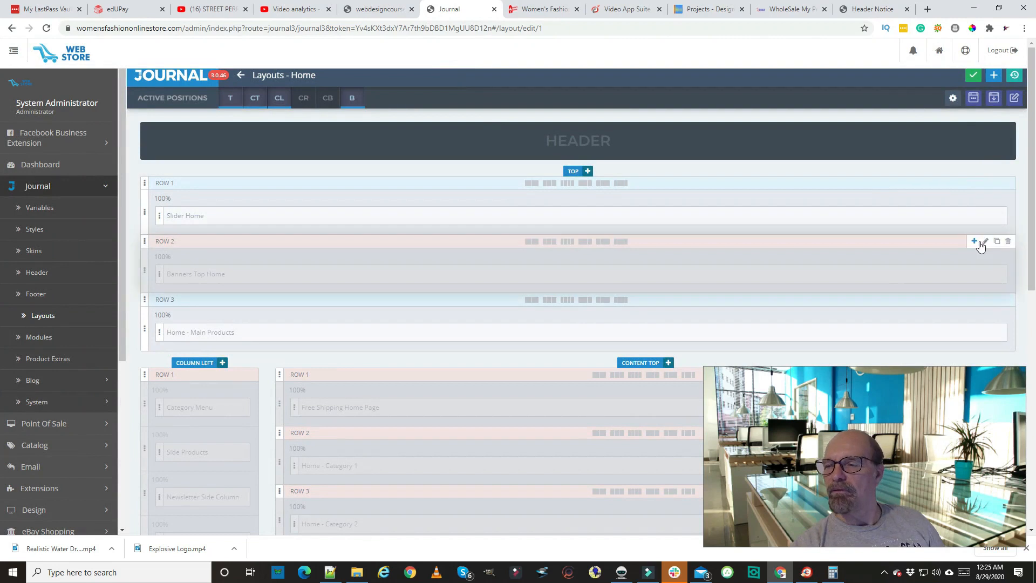
mouse_move(981, 227)
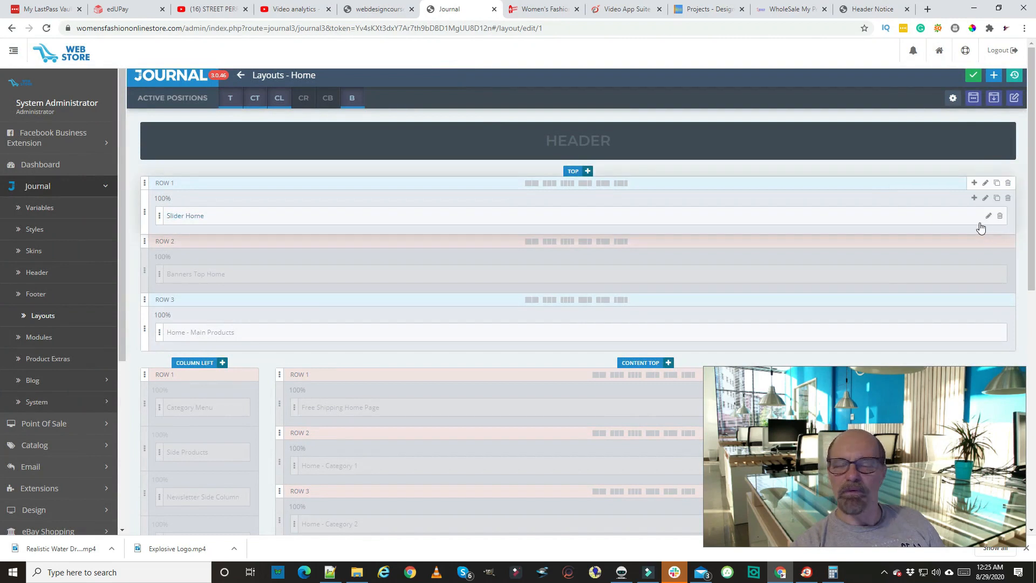
Reopen Slider Home's settings and review its transition, behavior, navigation and text-layer options
left_click(987, 216)
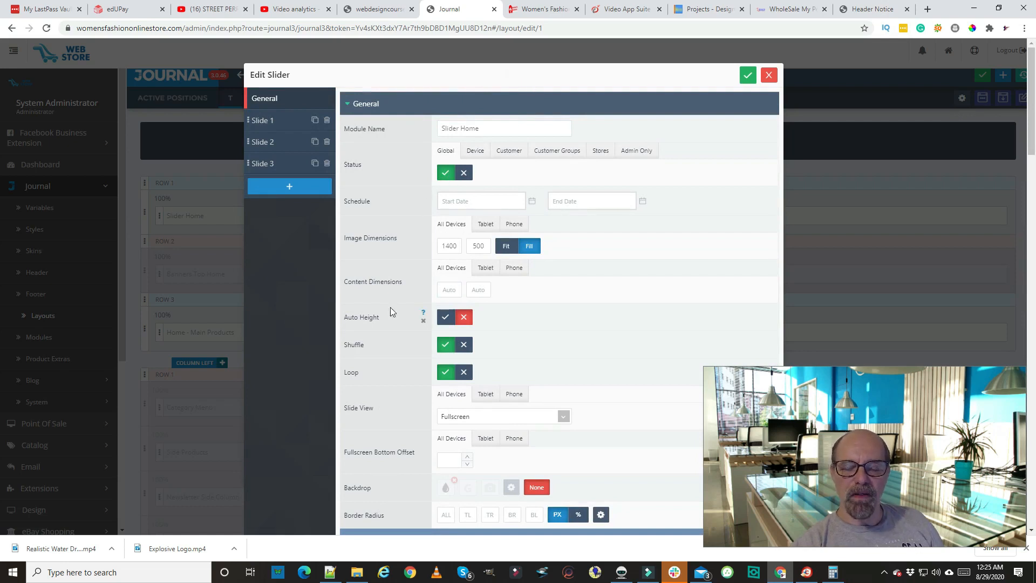
scroll("down", 3)
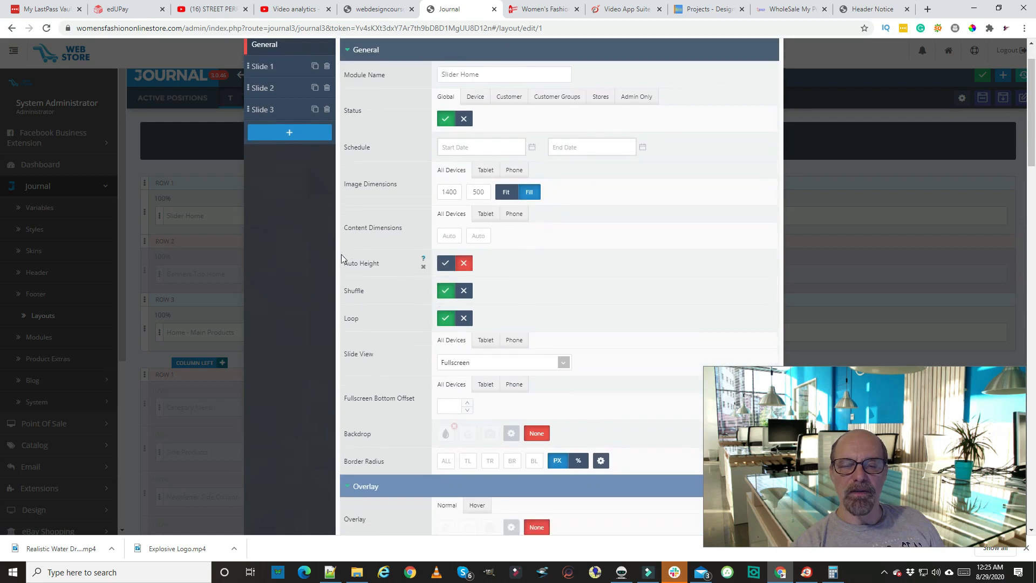
mouse_move(524, 263)
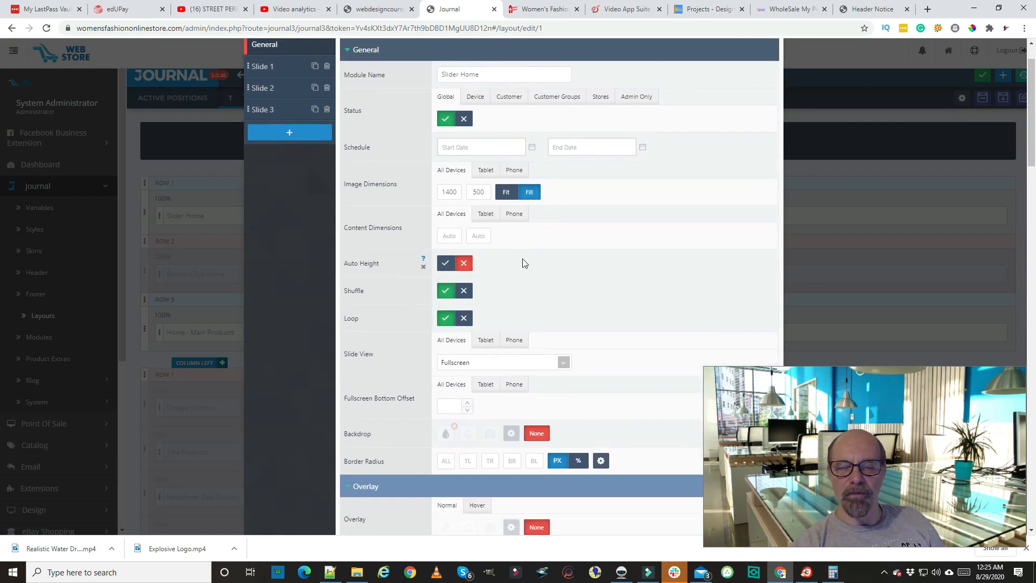
scroll("down", 3)
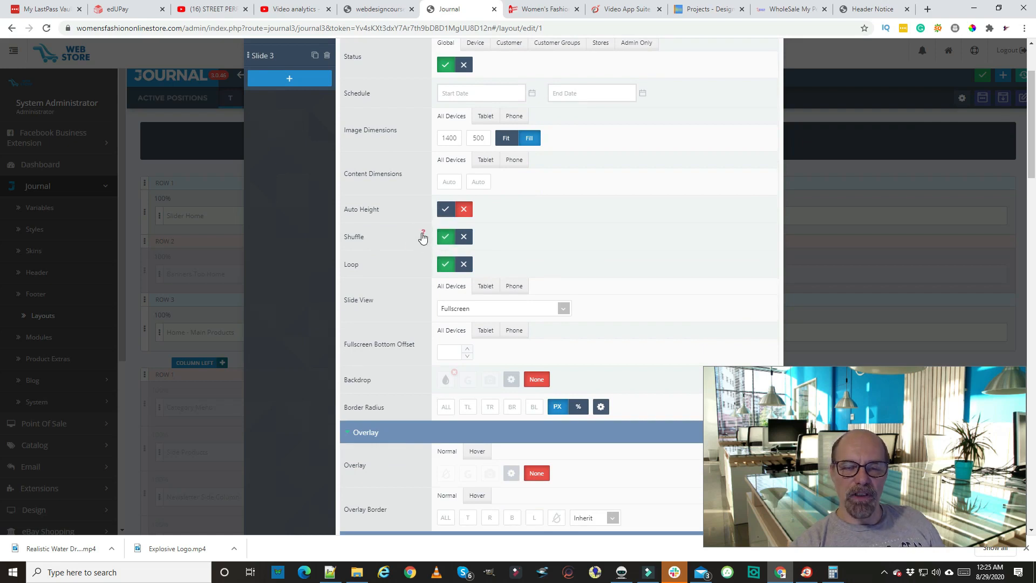
mouse_move(423, 237)
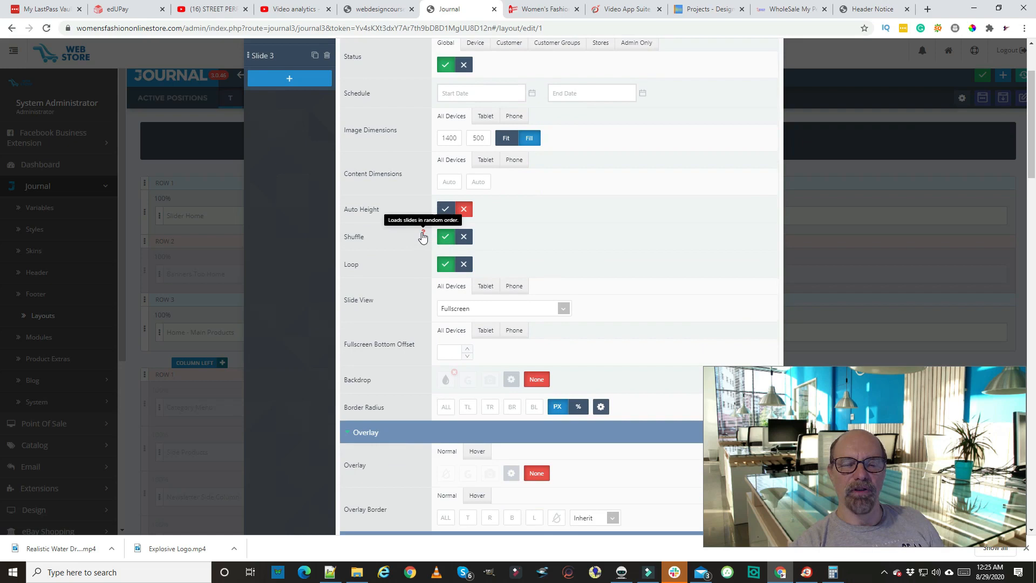
mouse_move(553, 236)
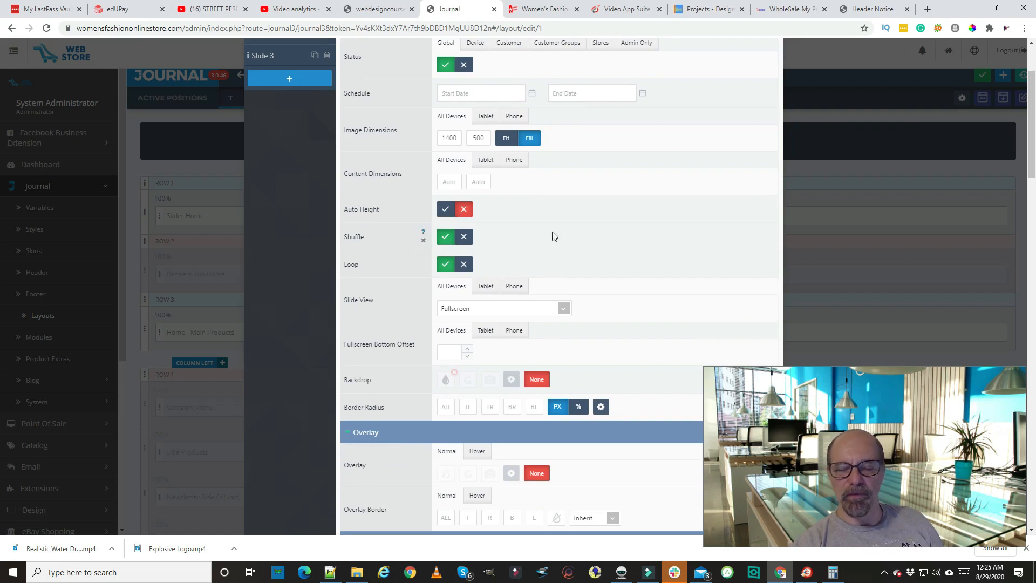
scroll("down", 3)
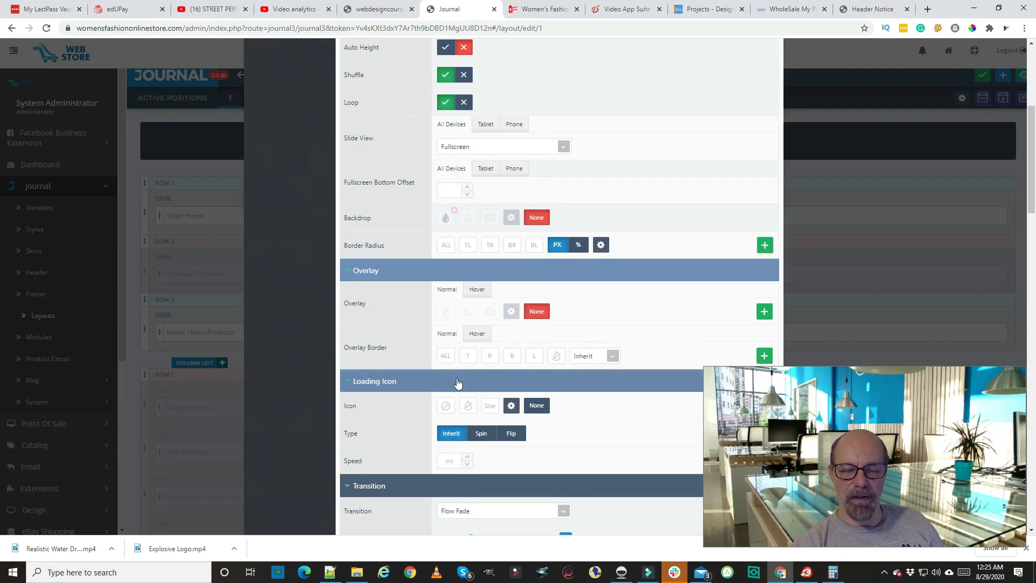
scroll("down", 3)
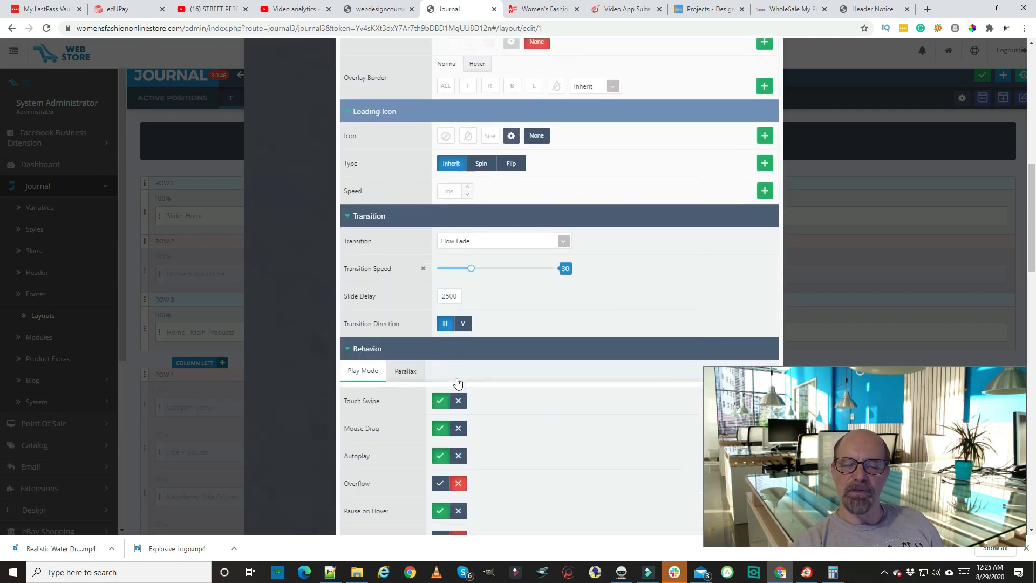
scroll("down", 3)
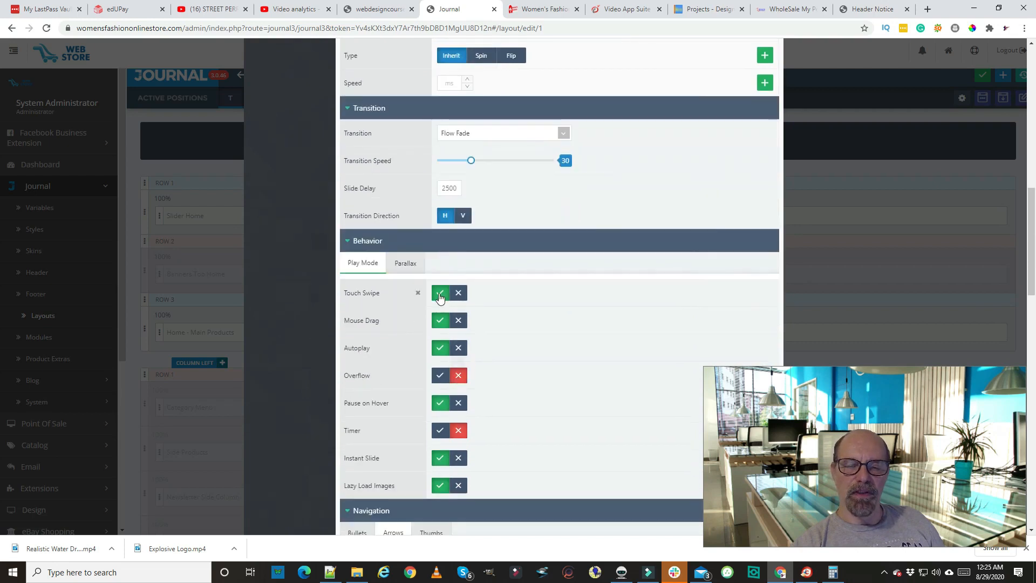
scroll("down", 3)
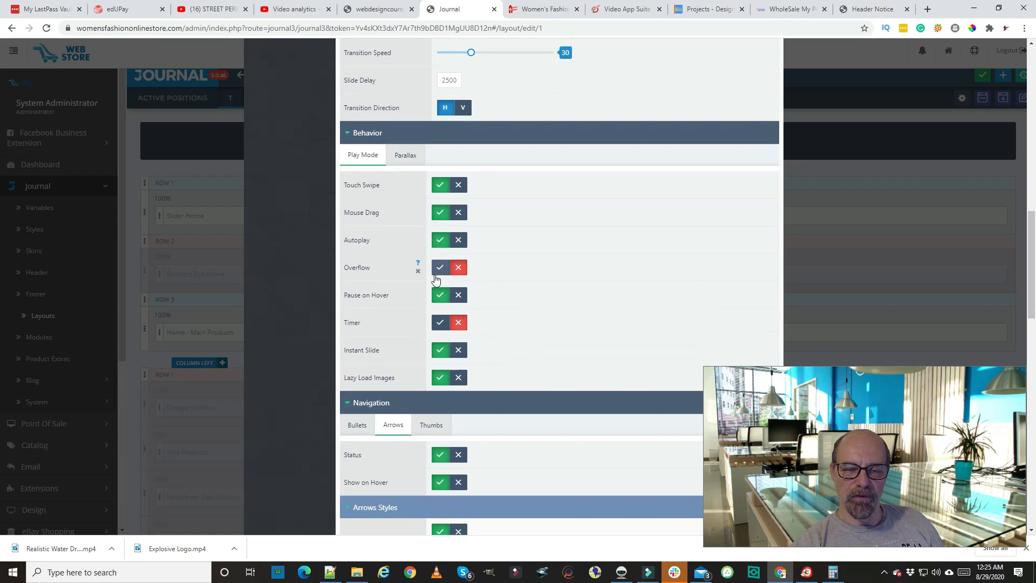
scroll("down", 3)
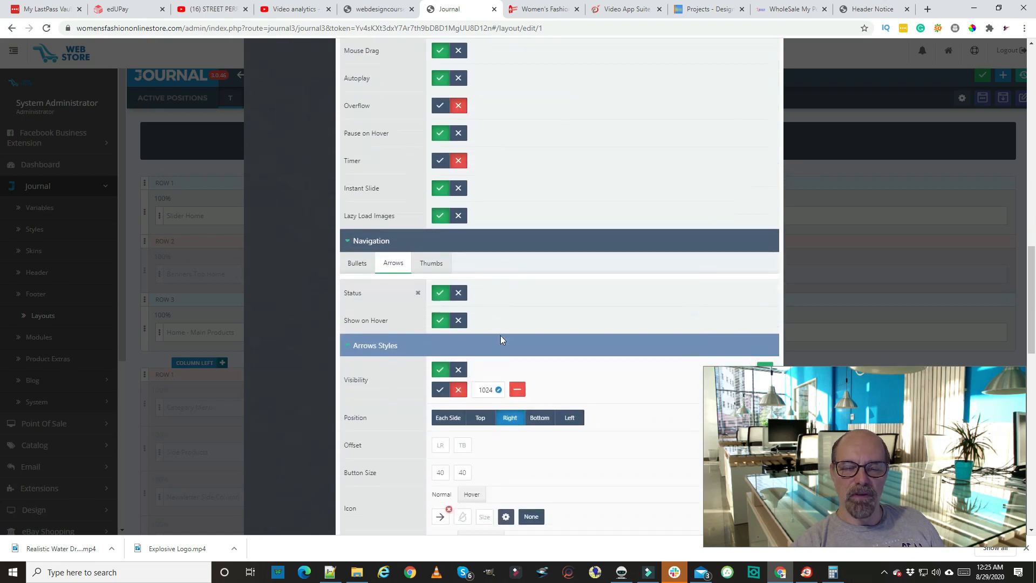
scroll("down", 3)
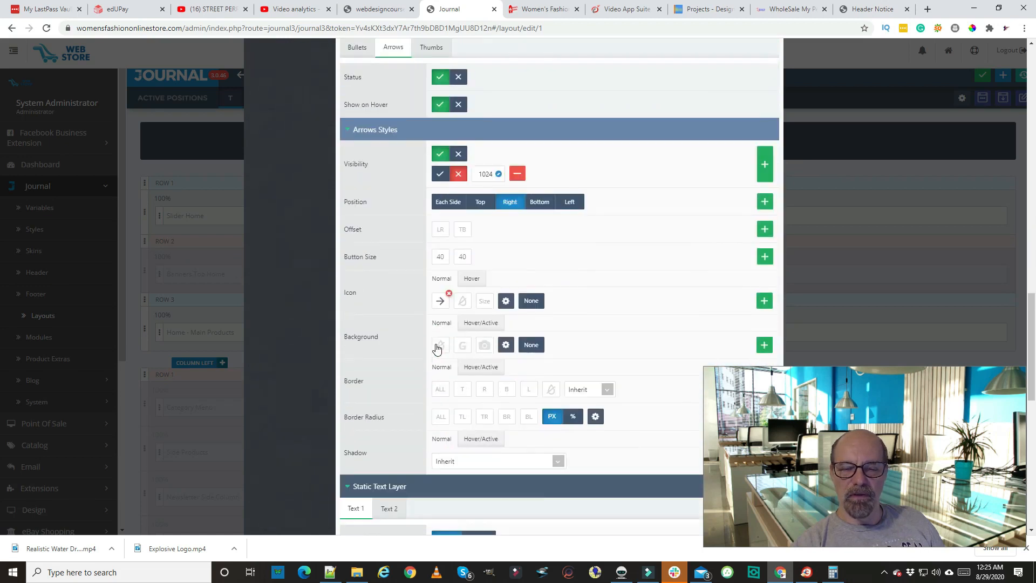
scroll("down", 3)
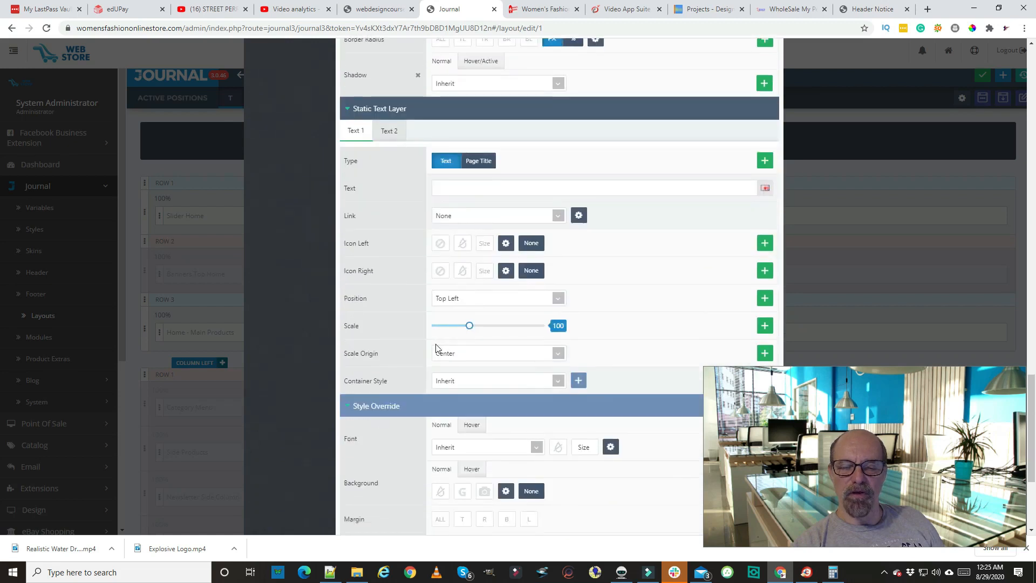
scroll("down", 3)
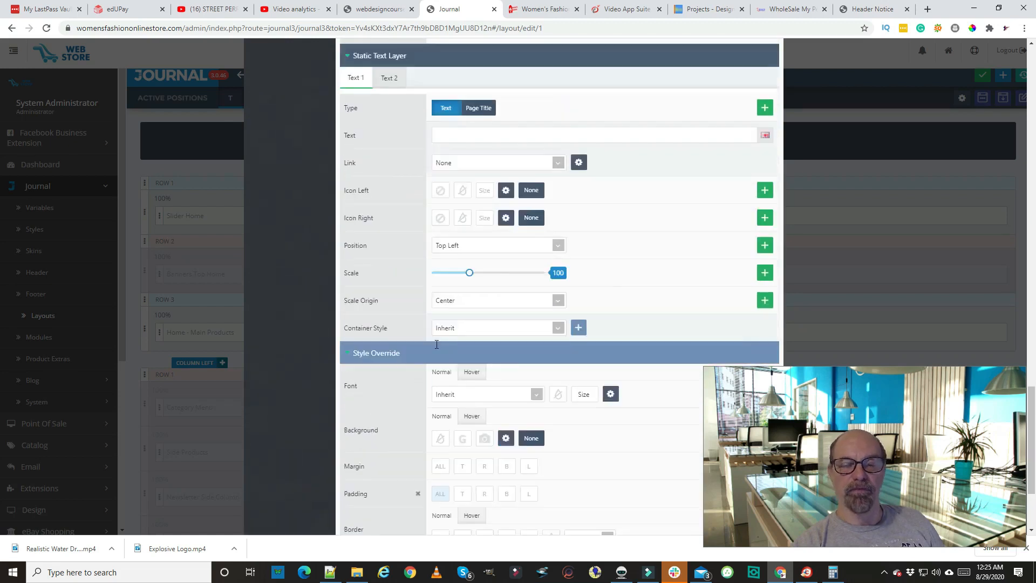
scroll("down", 3)
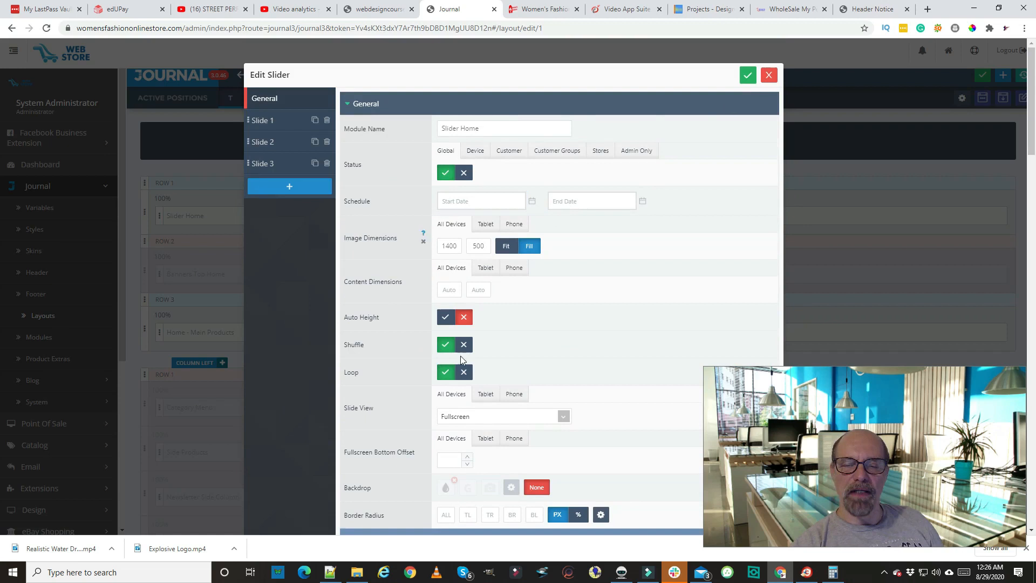
mouse_move(756, 90)
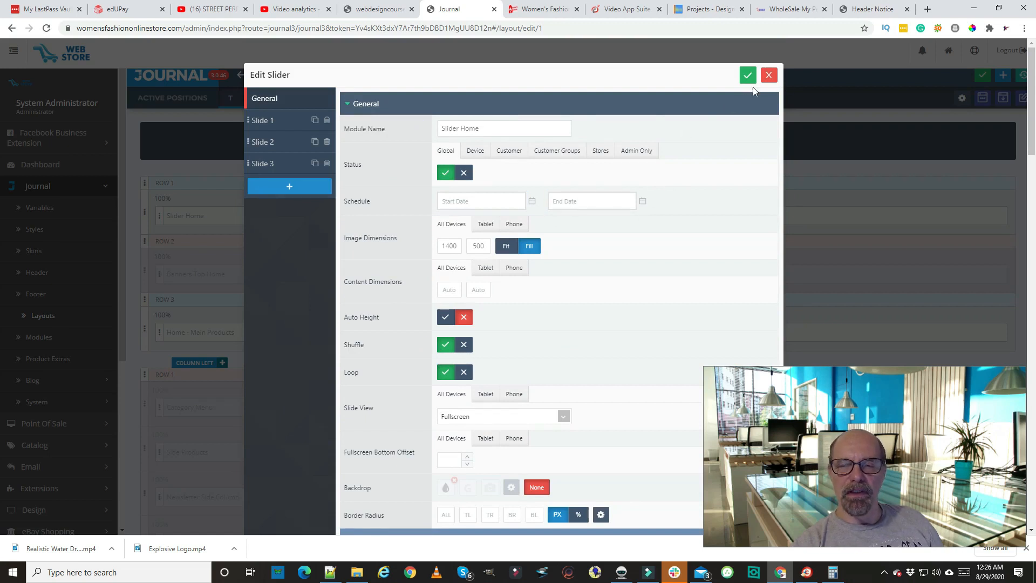
mouse_move(508, 261)
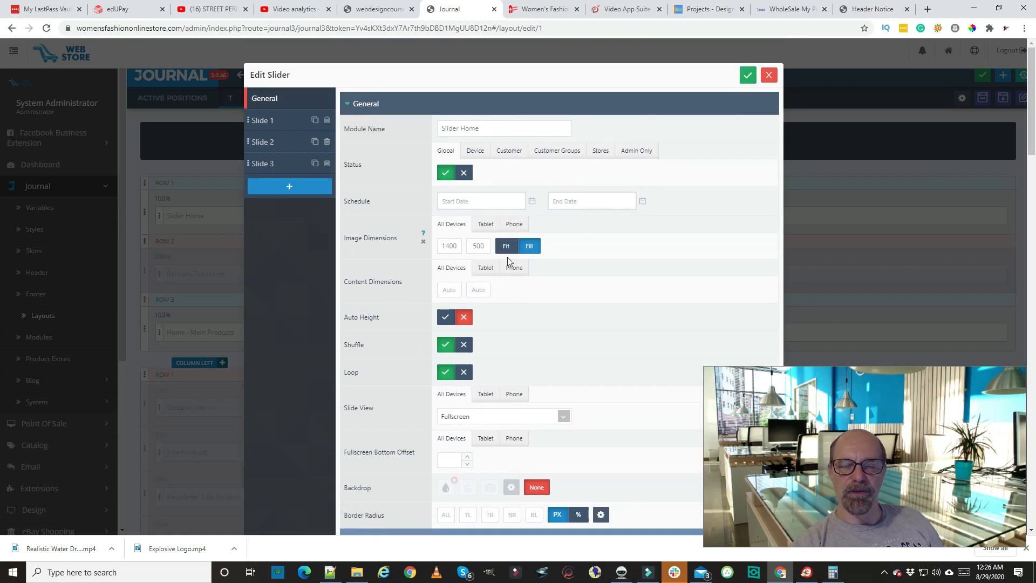
mouse_move(715, 103)
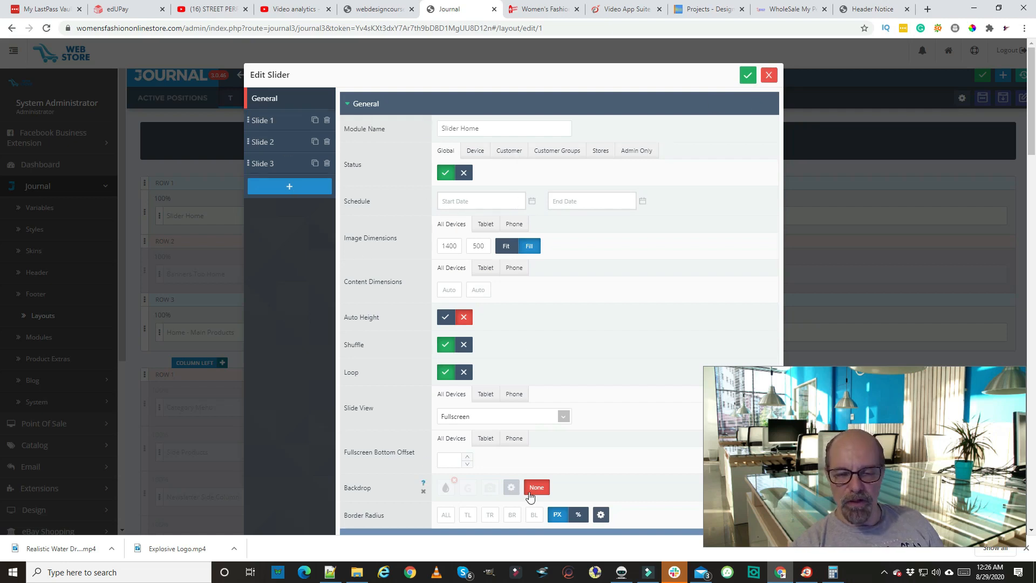
mouse_move(264, 120)
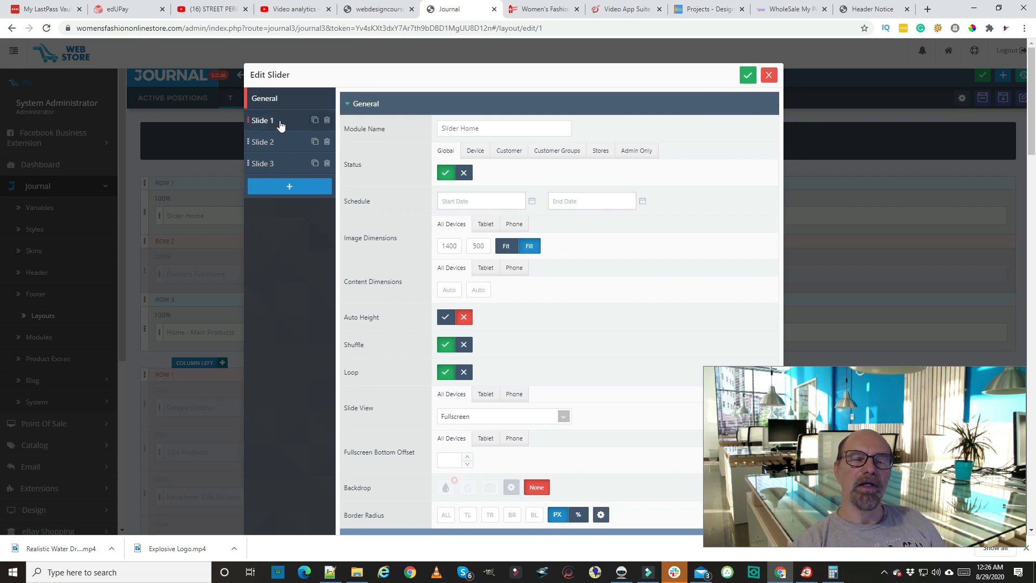
mouse_move(597, 266)
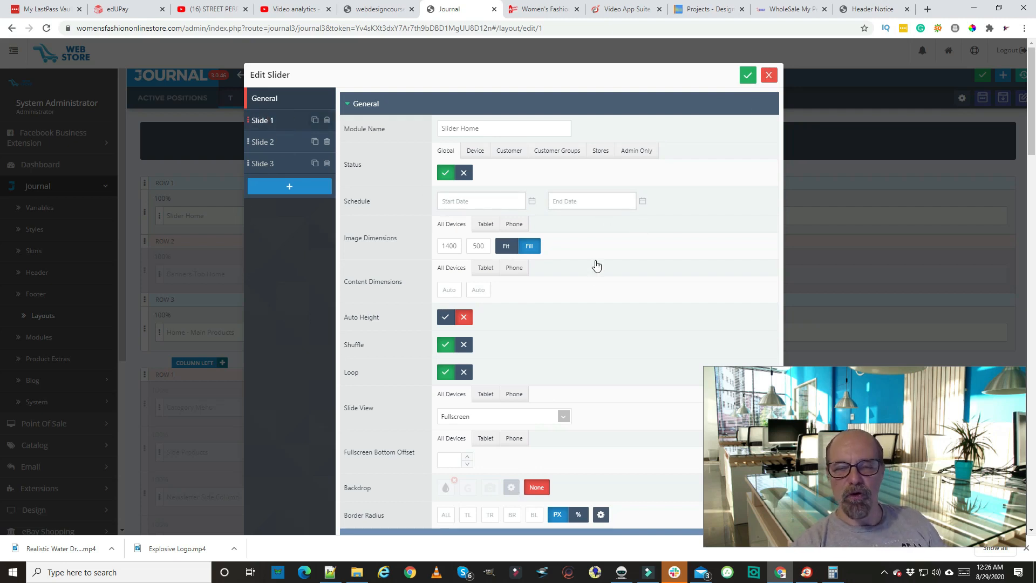
Remove Slide 1's current image and bring up the Image Manager to choose Purfume.jpg
left_click(262, 120)
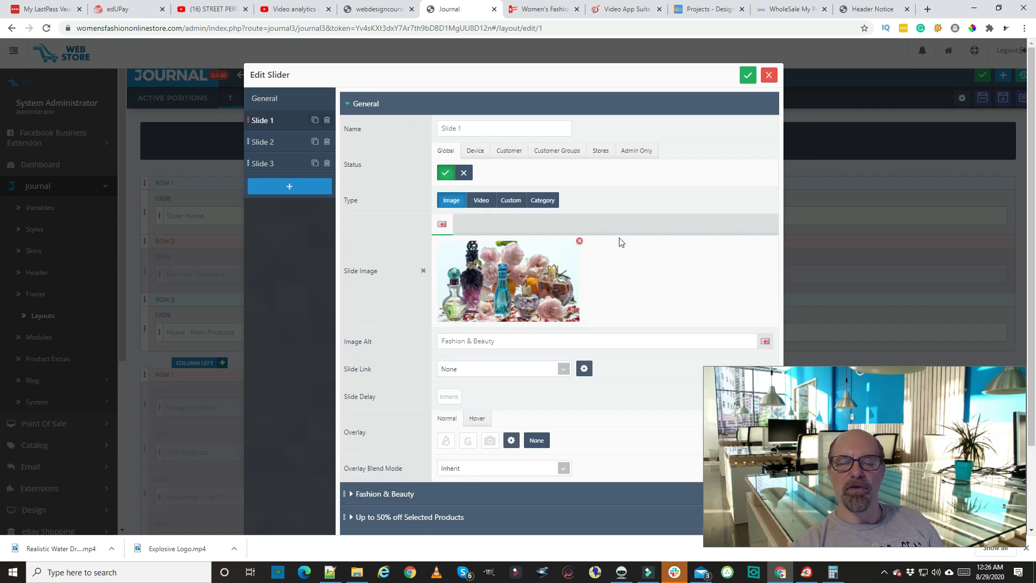
mouse_move(583, 249)
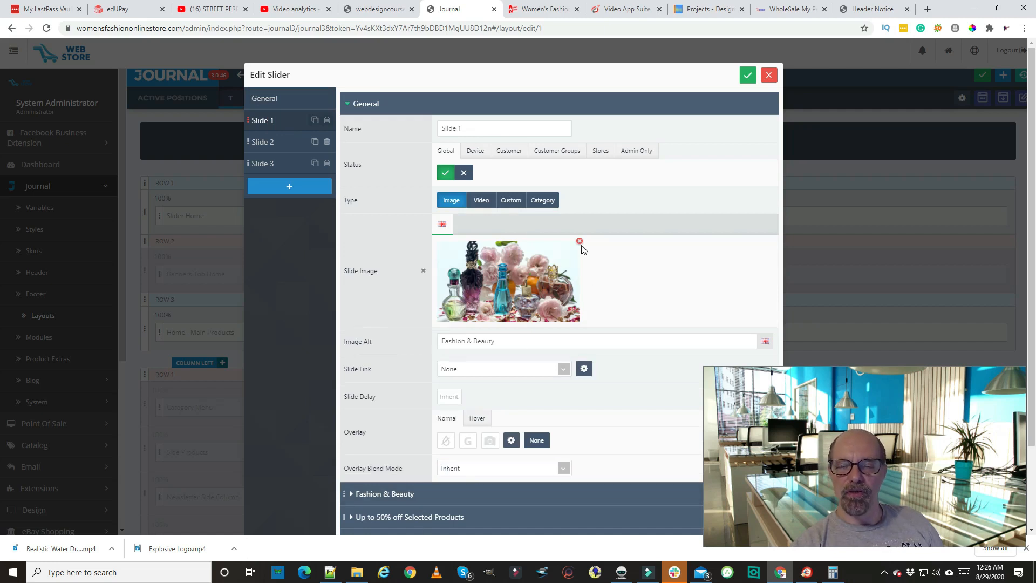
left_click(580, 240)
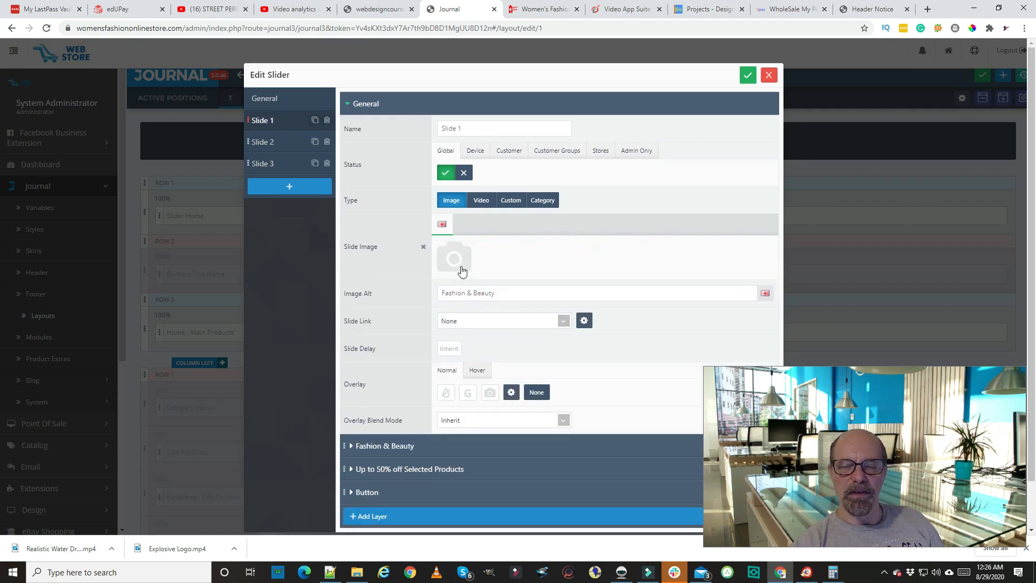
left_click(455, 258)
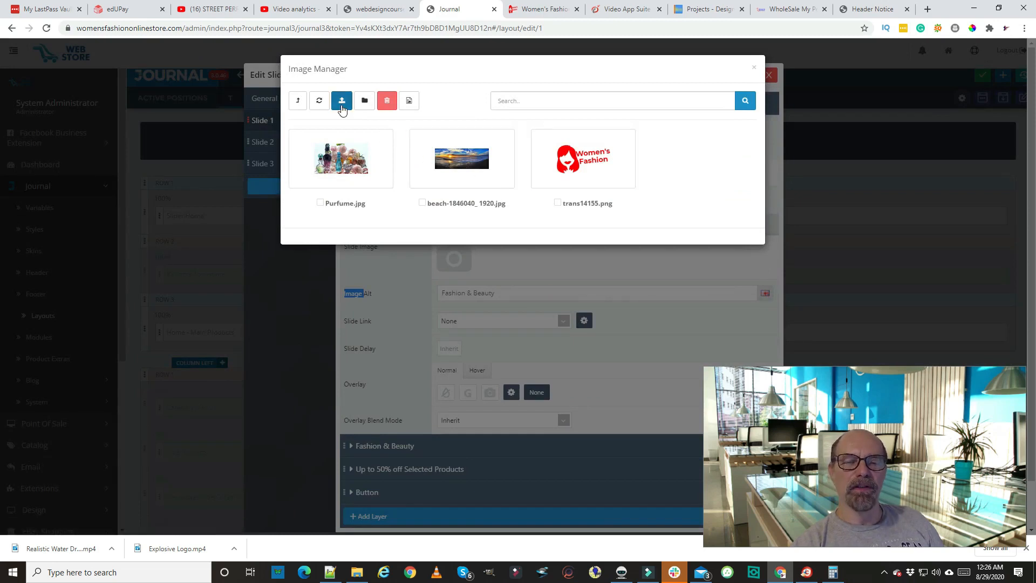
mouse_move(471, 217)
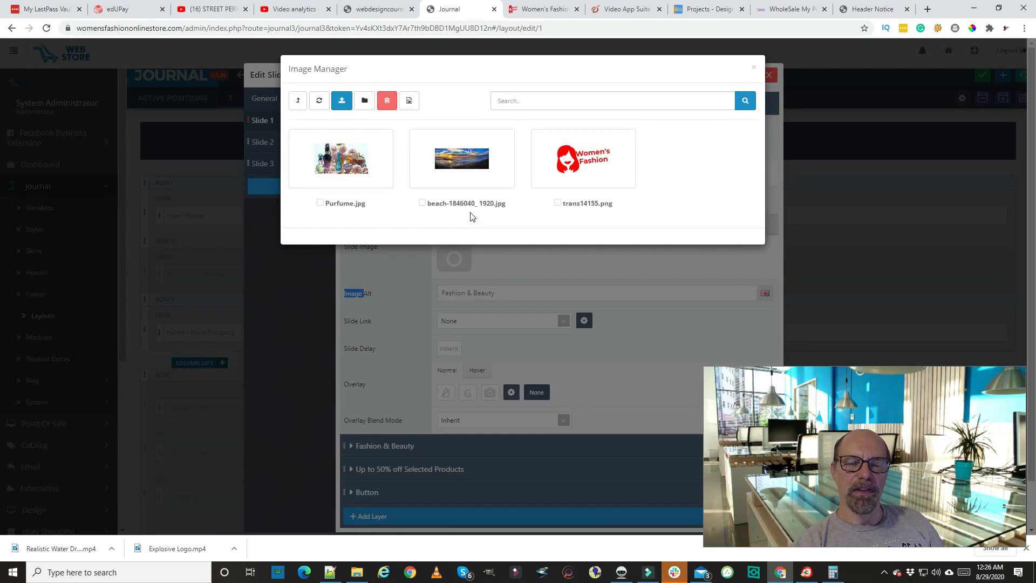
mouse_move(568, 201)
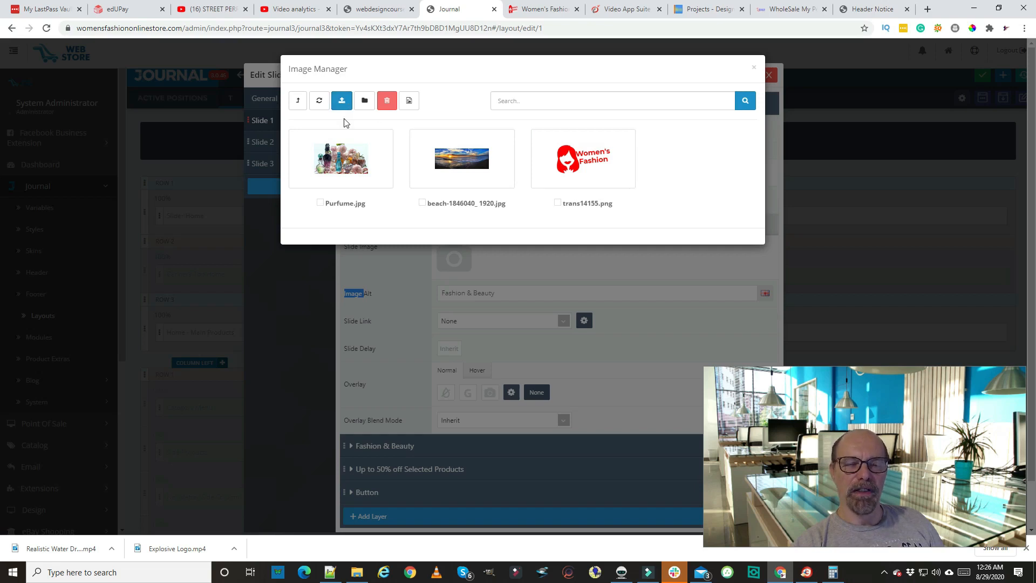
mouse_move(587, 217)
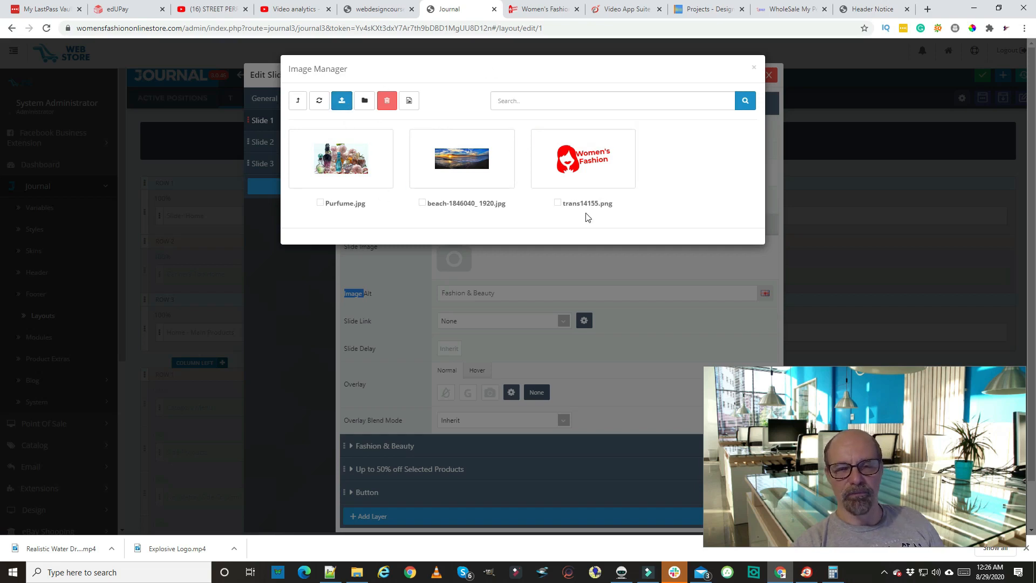
mouse_move(358, 248)
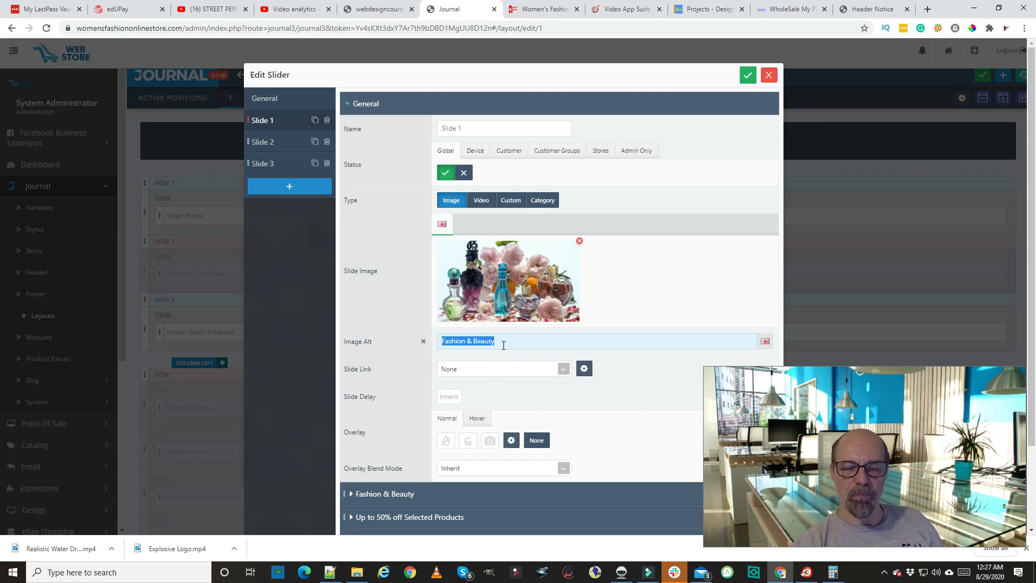
Review the 'Up to 50% OFF' text layer and expand Slide 1's Shop Now Button layer
scroll("down", 3)
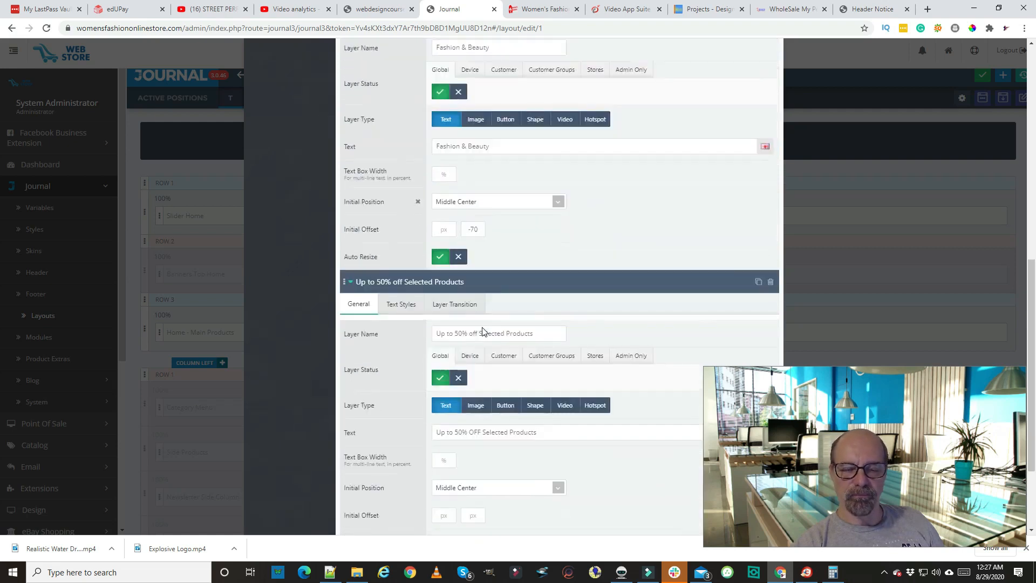
scroll("down", 3)
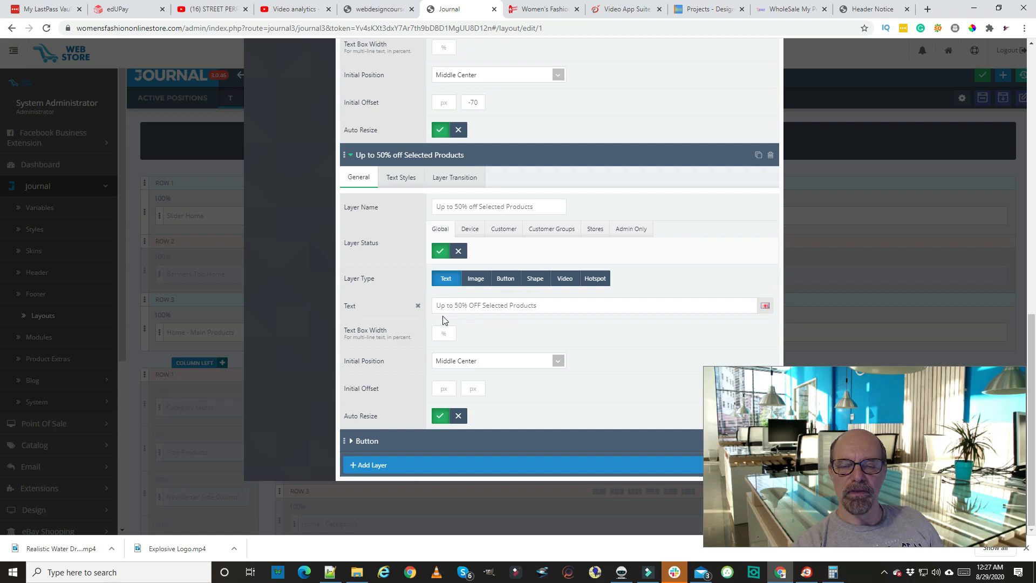
left_click(526, 305)
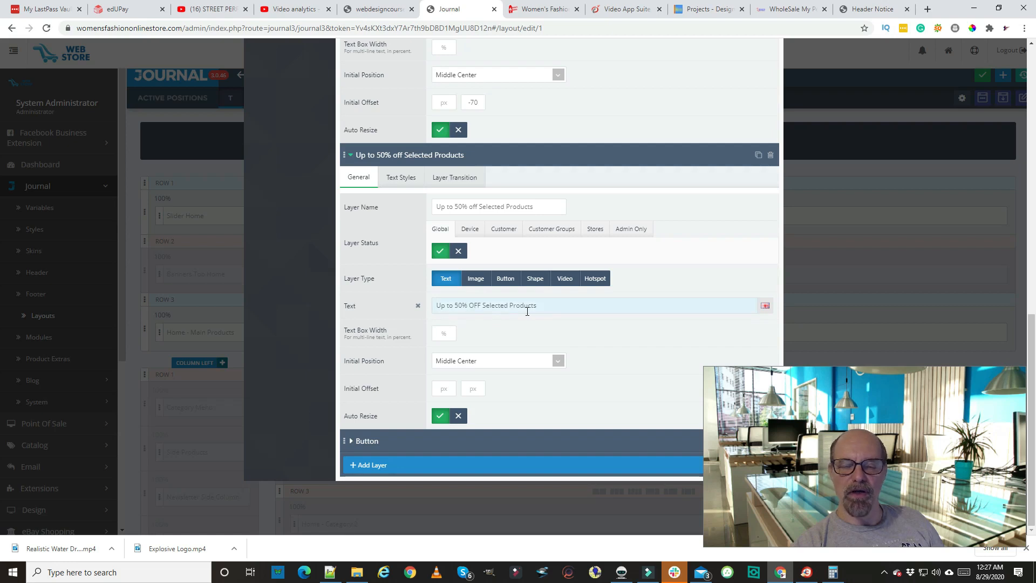
left_click(367, 440)
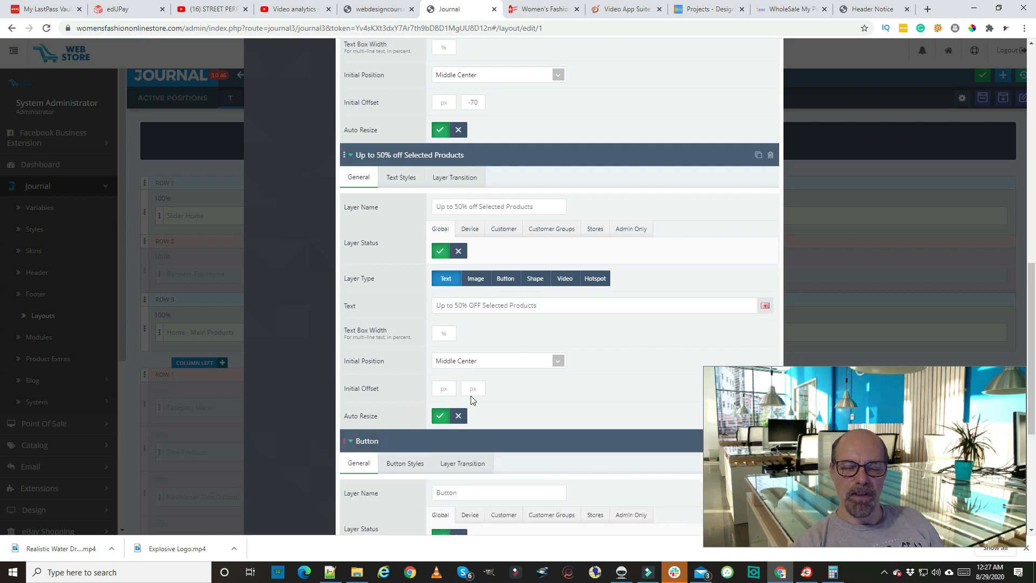
scroll("down", 3)
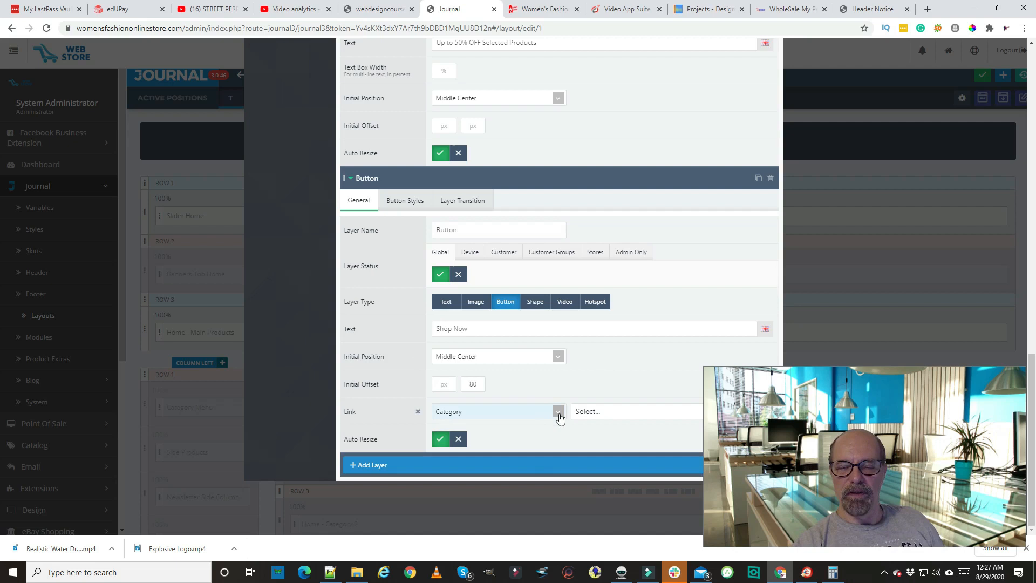
mouse_move(543, 420)
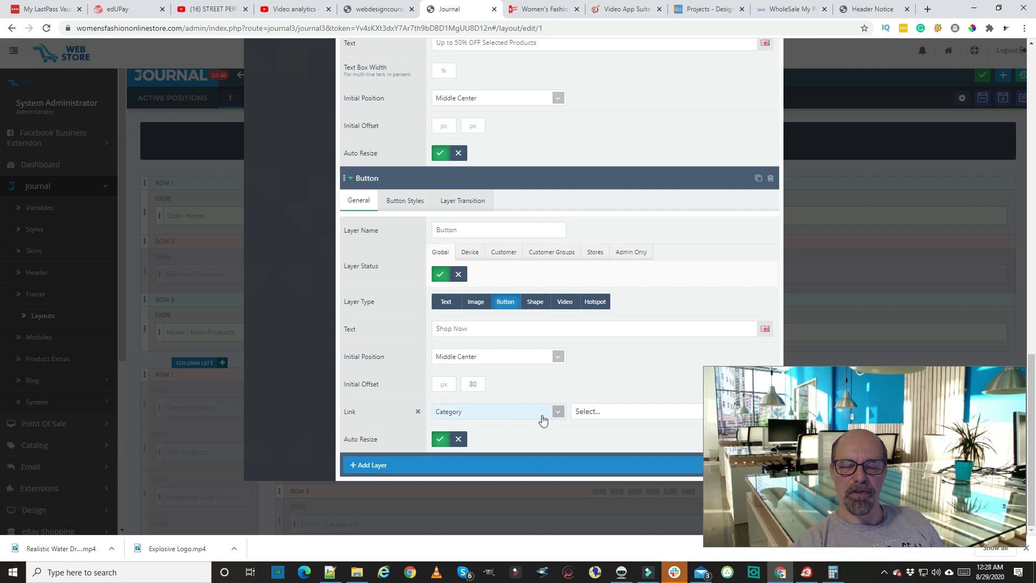
mouse_move(720, 257)
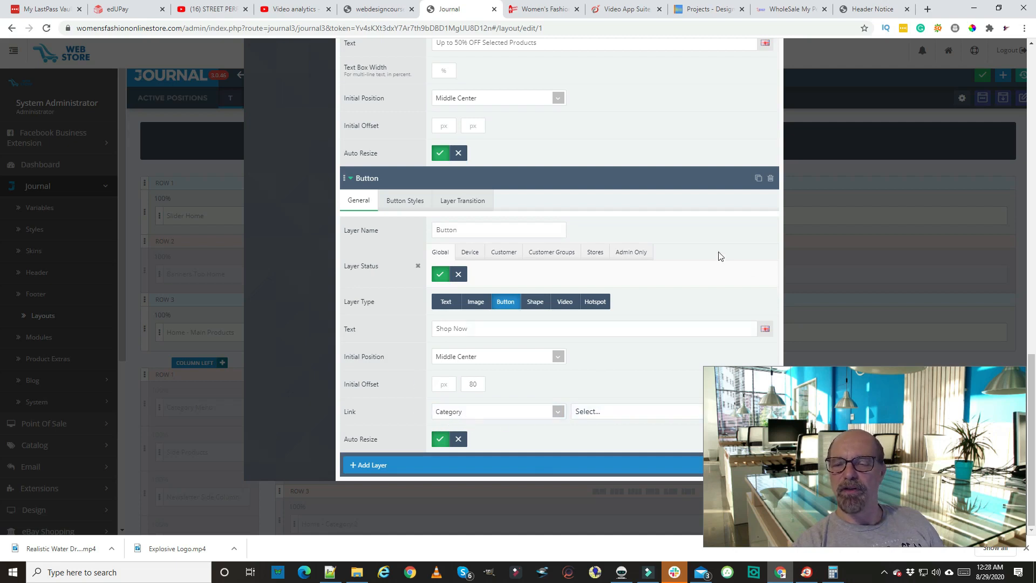
mouse_move(740, 375)
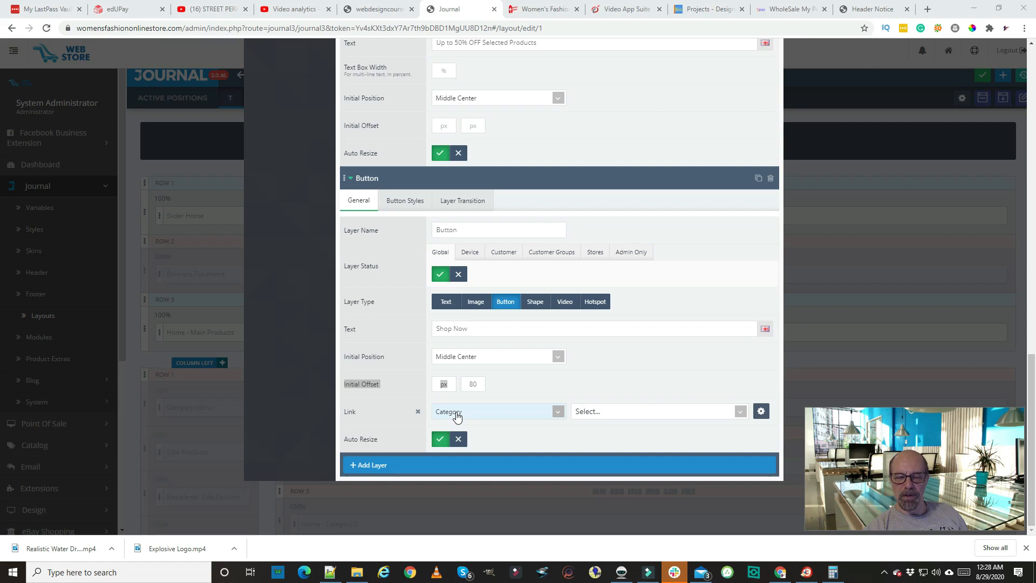
mouse_move(442, 343)
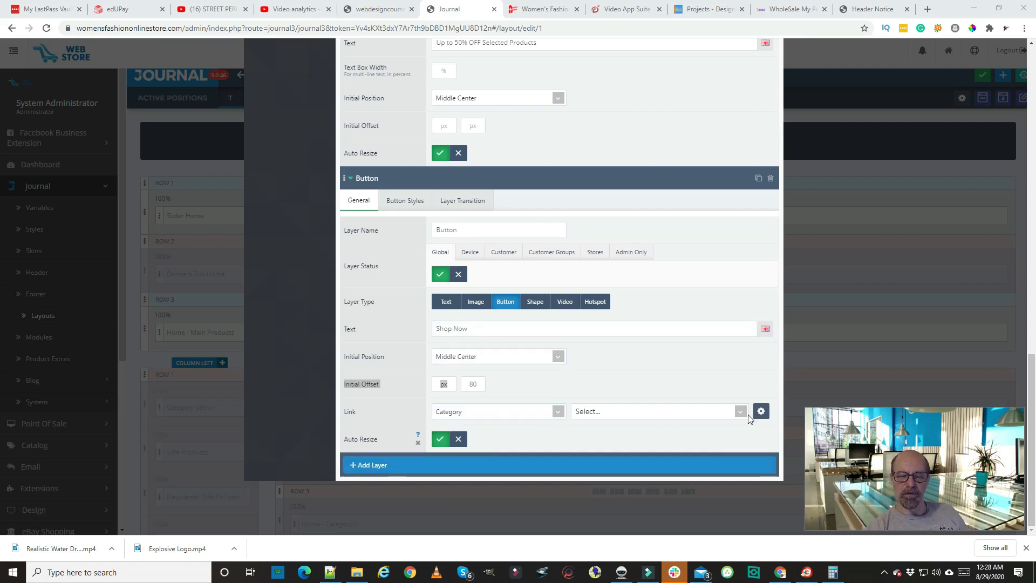
Search the Category link target for the Shop Now button, finding no results
left_click(654, 411)
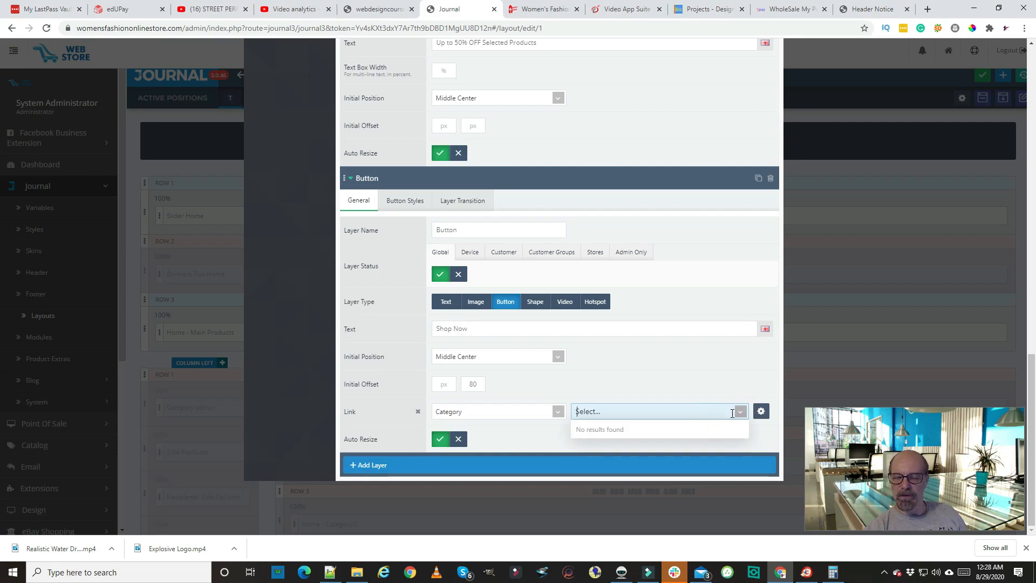
mouse_move(628, 434)
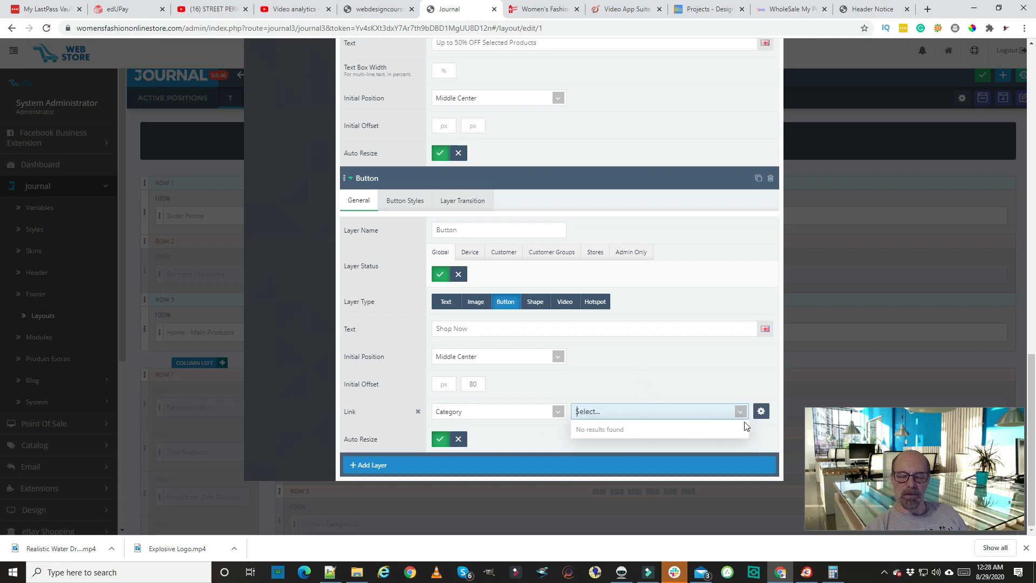
left_click(595, 328)
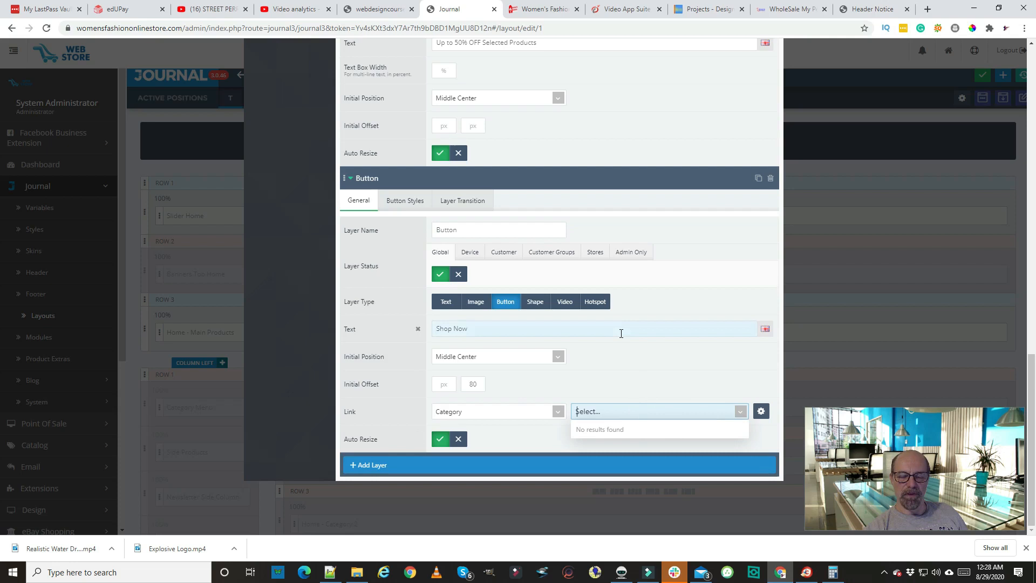
scroll("up", 3)
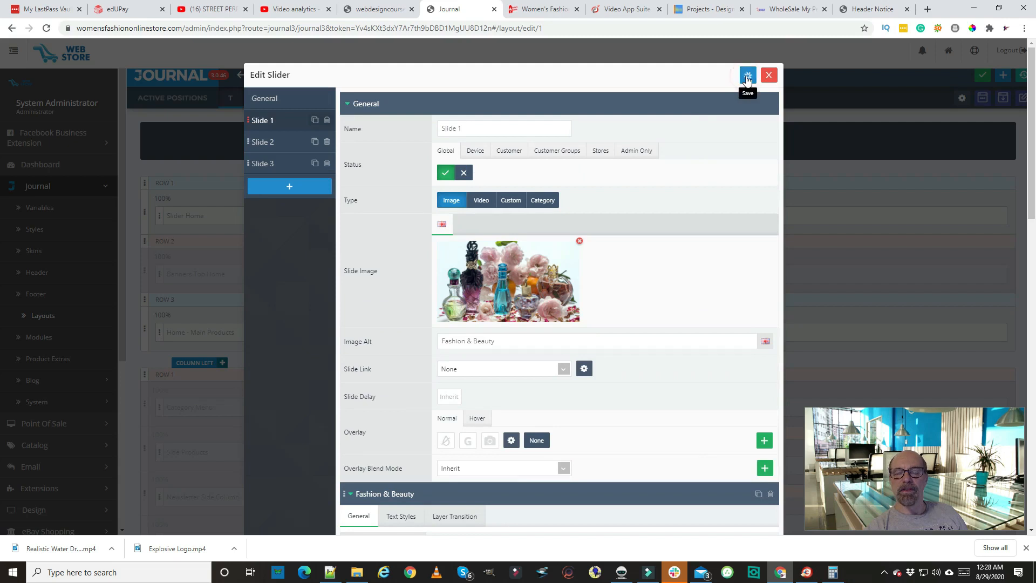
Save Slide 1's changes and close the Edit Slider dialog
scroll("down", 3)
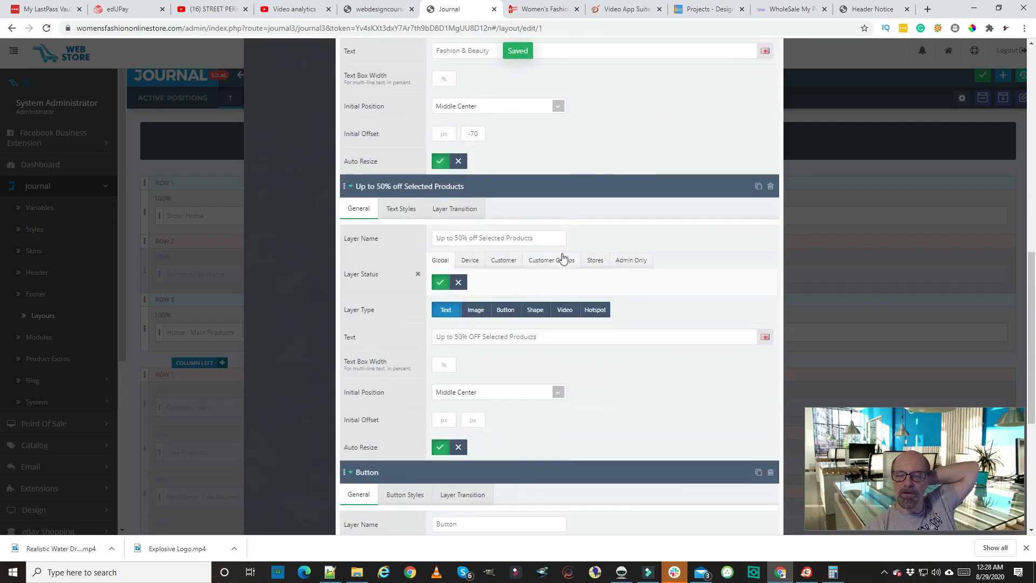
triple_click(486, 336)
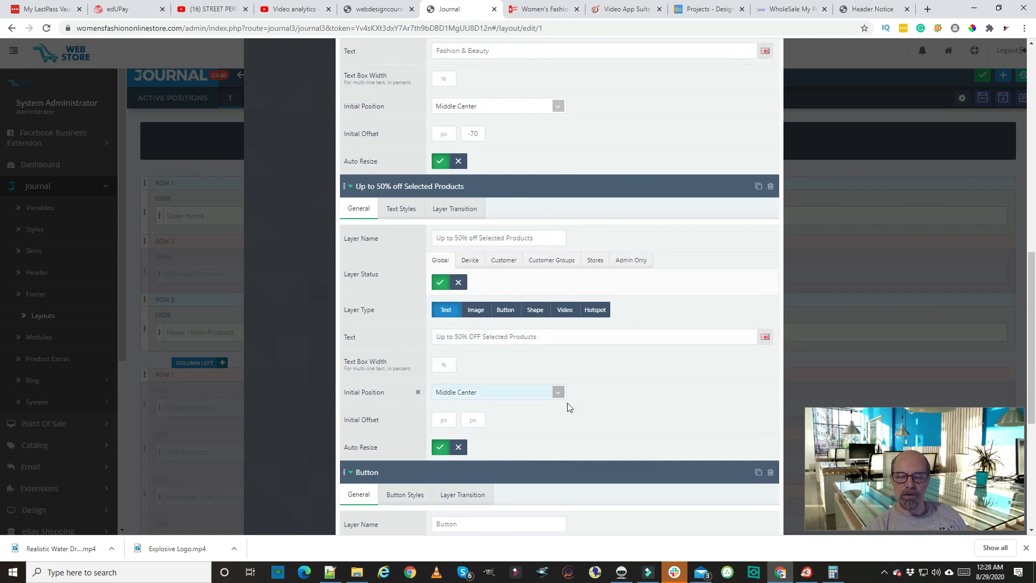
scroll("up", 3)
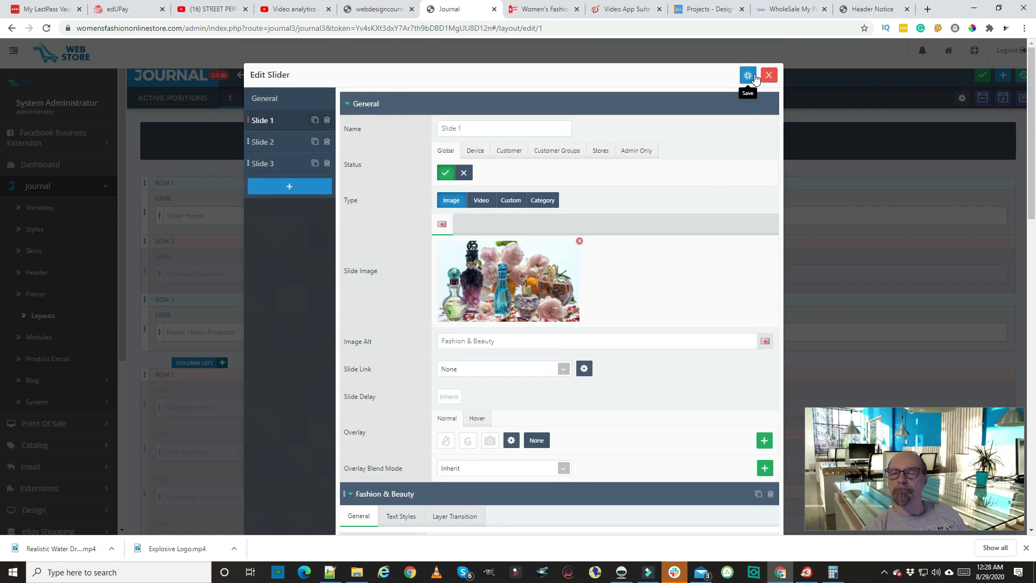
left_click(747, 74)
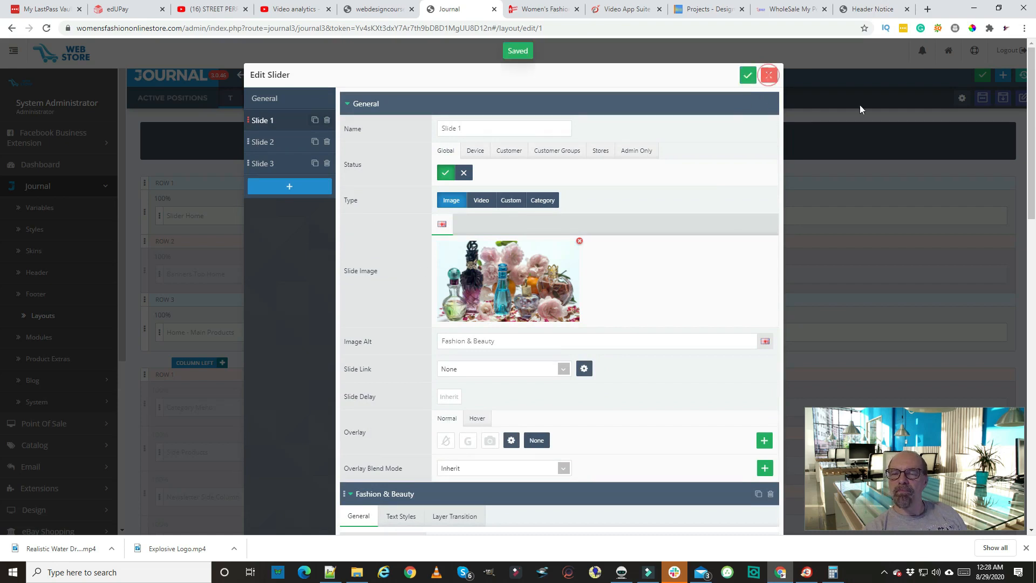
left_click(767, 75)
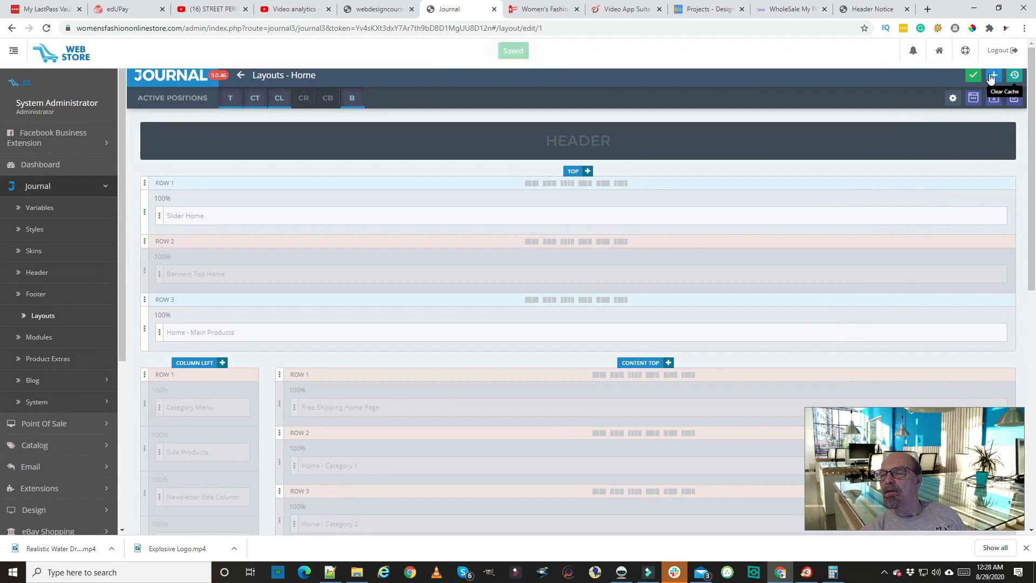
Clear the Journal theme cache from the toolbar
left_click(1013, 76)
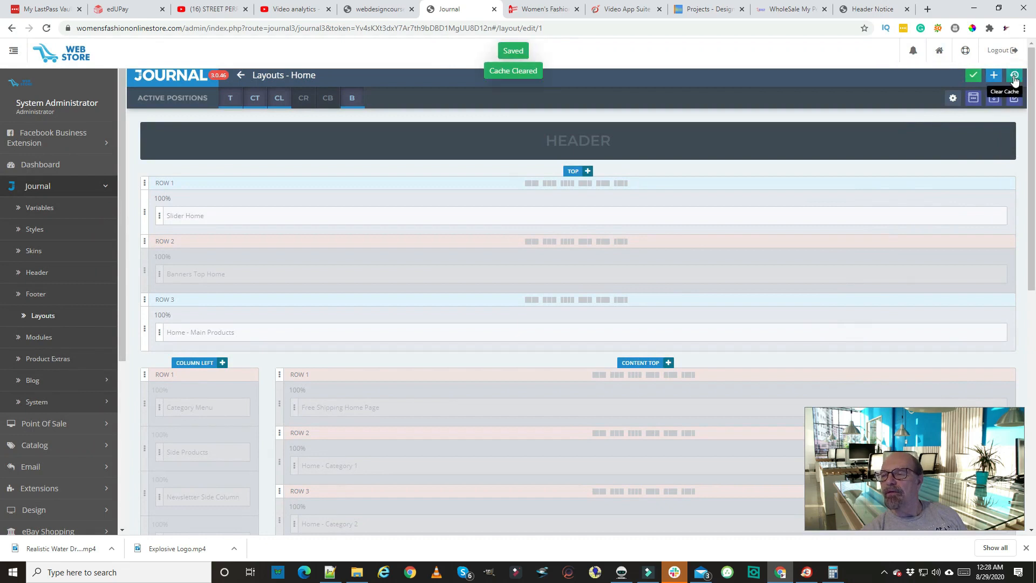
mouse_move(386, 183)
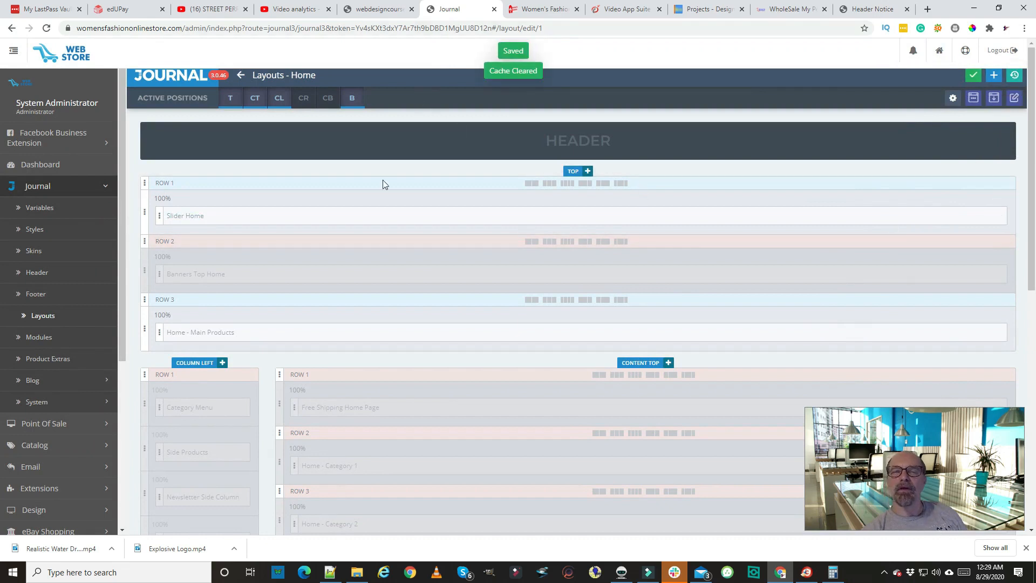
scroll("down", 3)
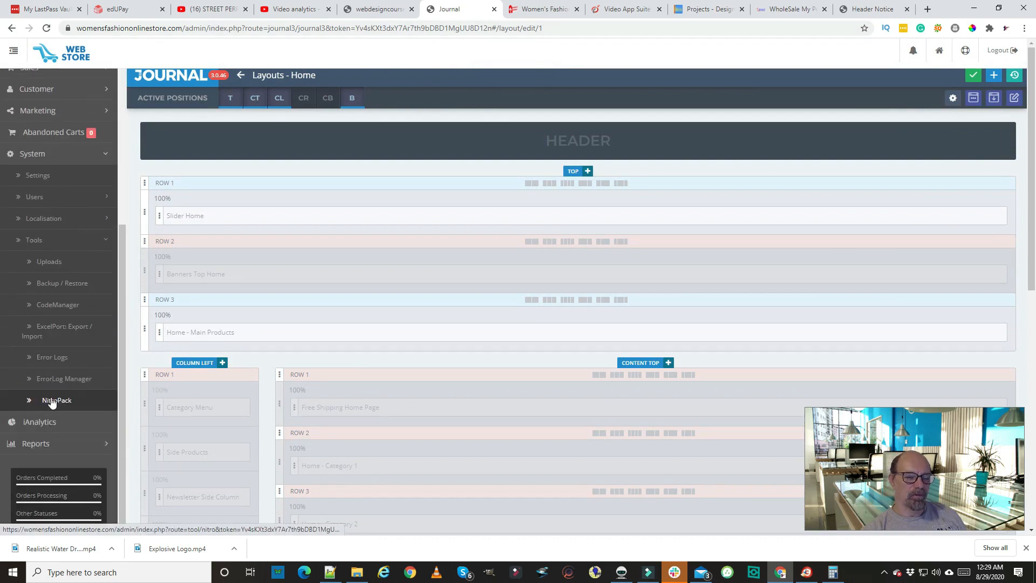
Clear all NitroPack caches (page, DB, image, CSS, JS, system, vQmod) via System > Tools
left_click(56, 399)
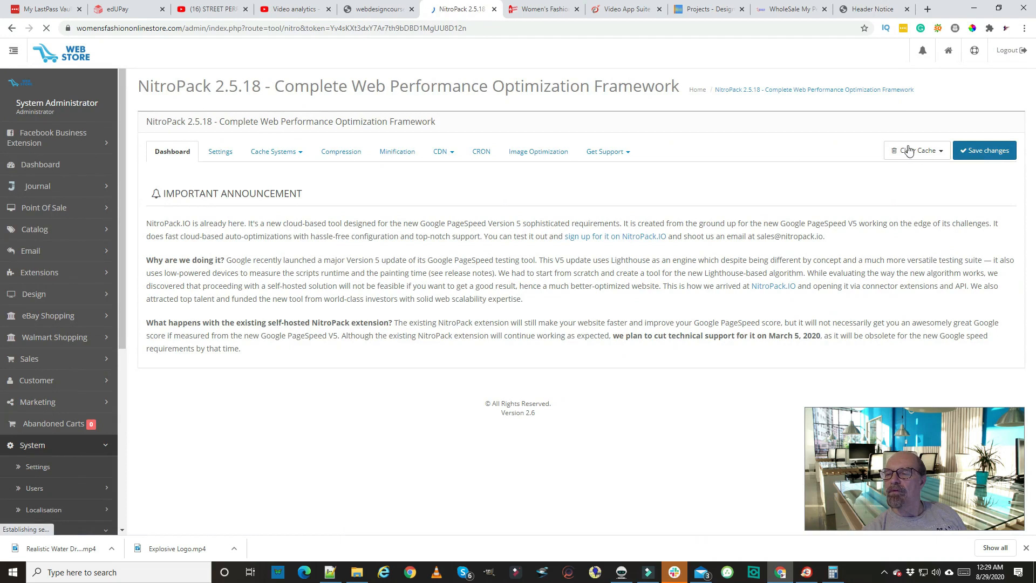
left_click(914, 150)
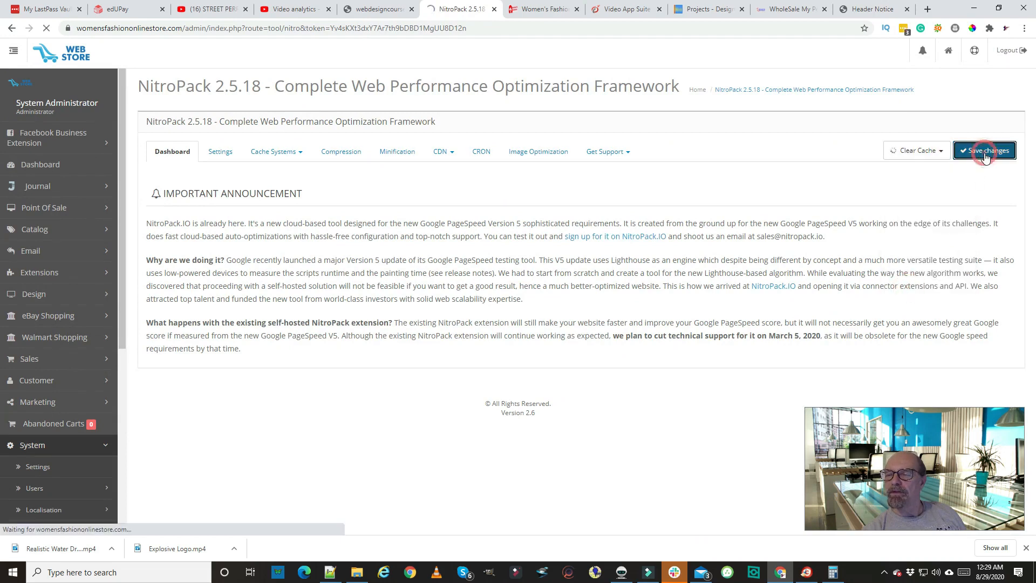
left_click(984, 151)
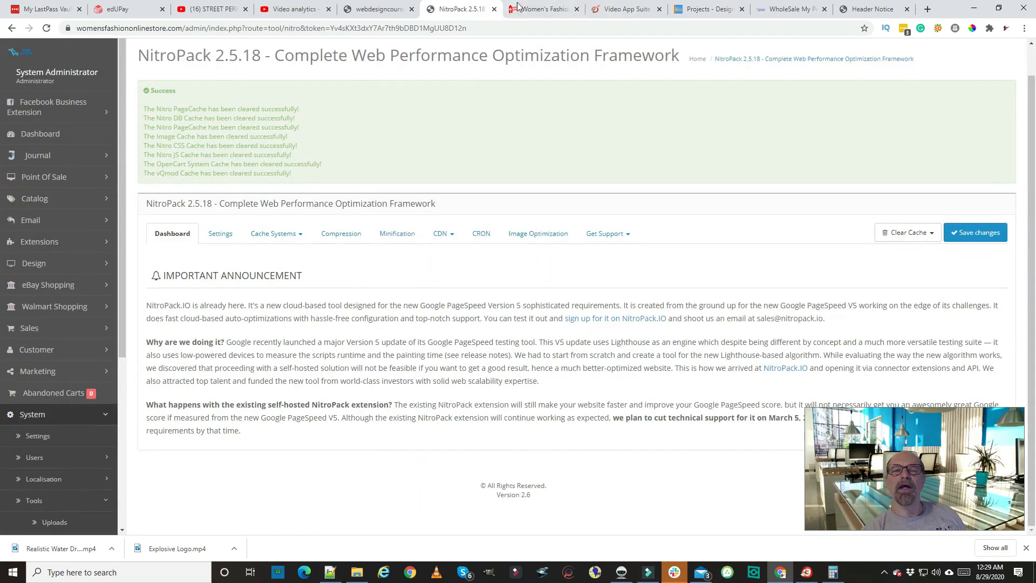
Reload the storefront home page and watch the slider cycle to the Fashion & Beauty perfume slide
left_click(542, 8)
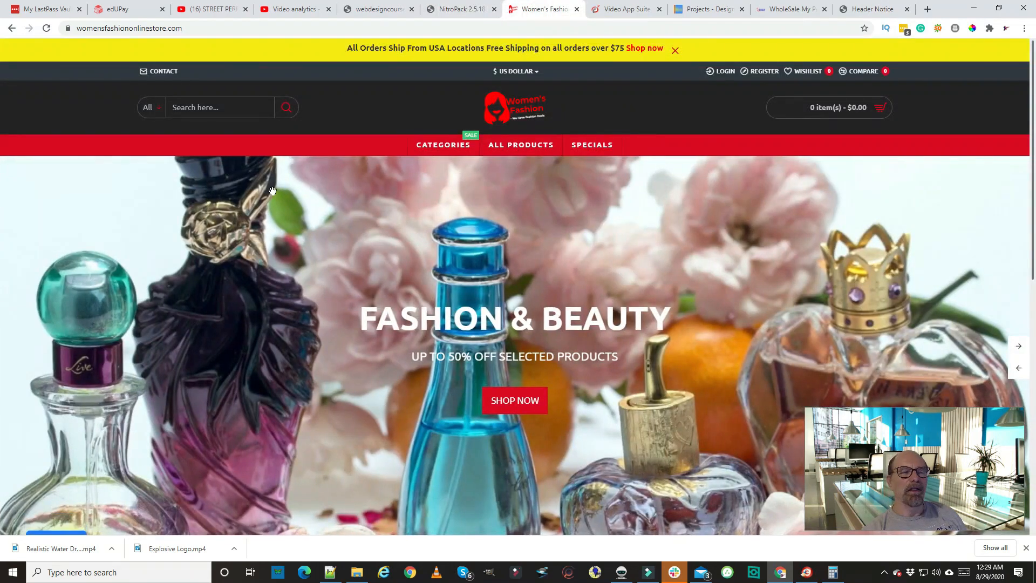
mouse_move(374, 310)
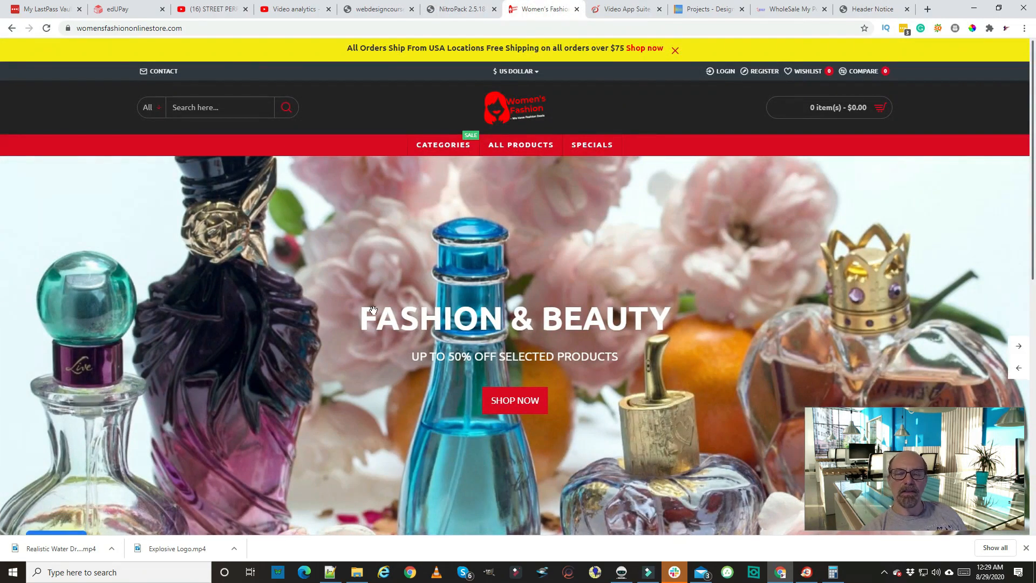
left_click(45, 28)
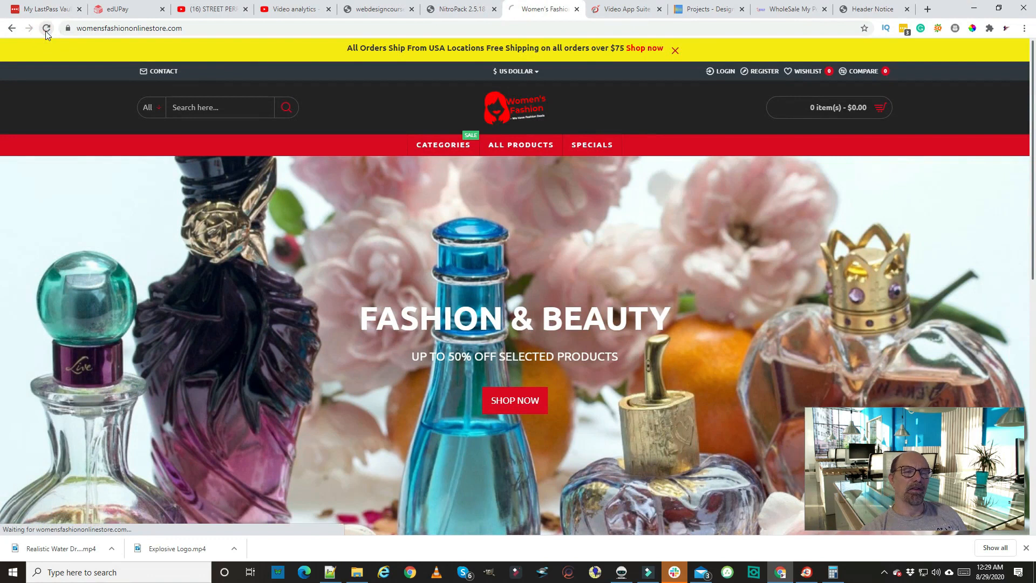
left_click(47, 28)
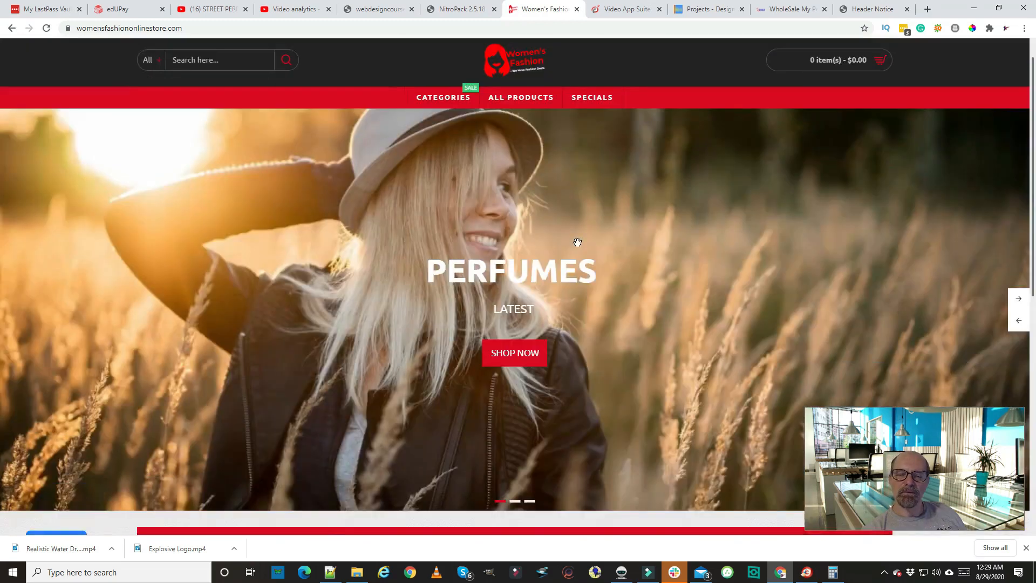
scroll("down", 3)
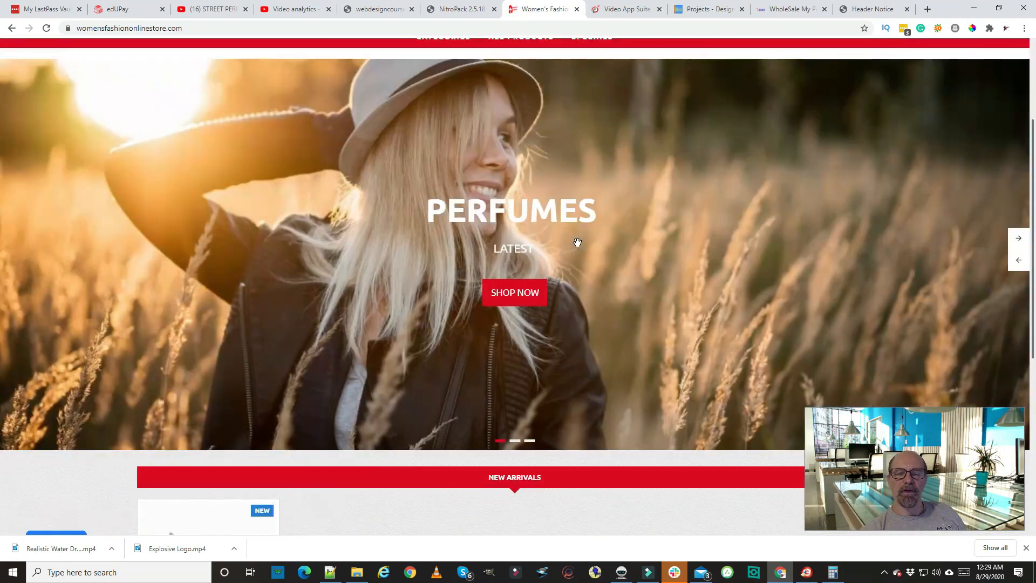
scroll("up", 3)
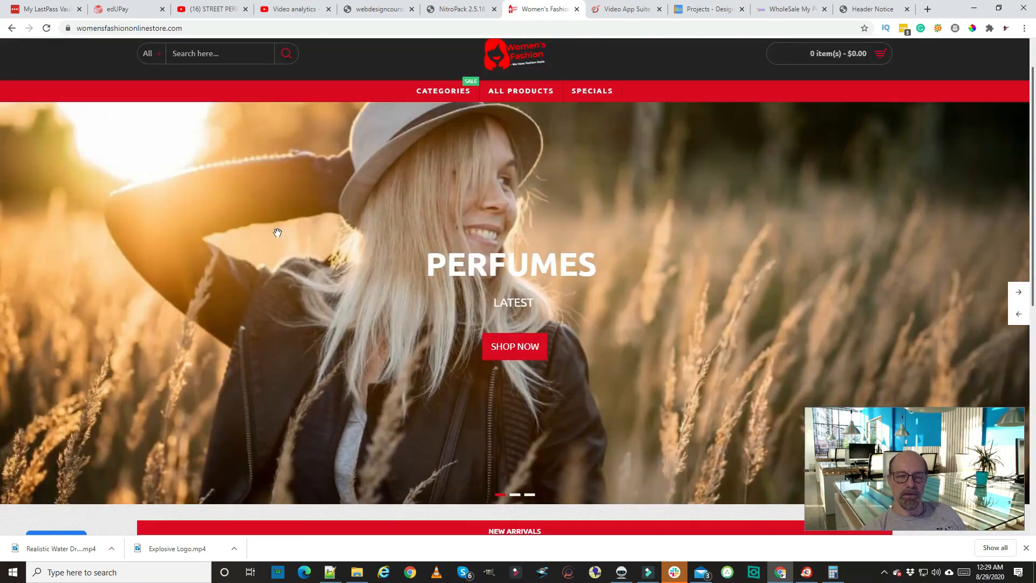
mouse_move(661, 258)
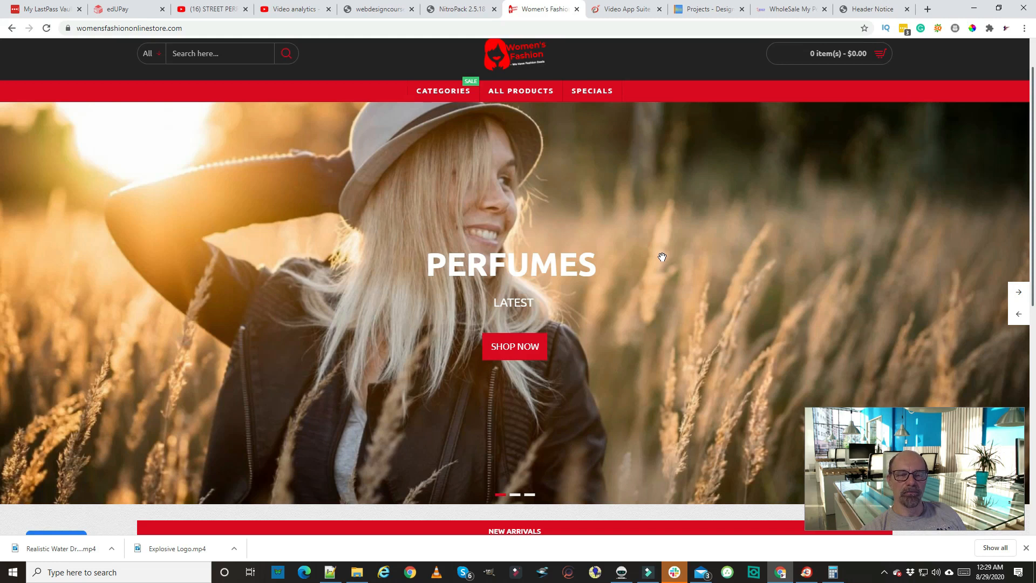